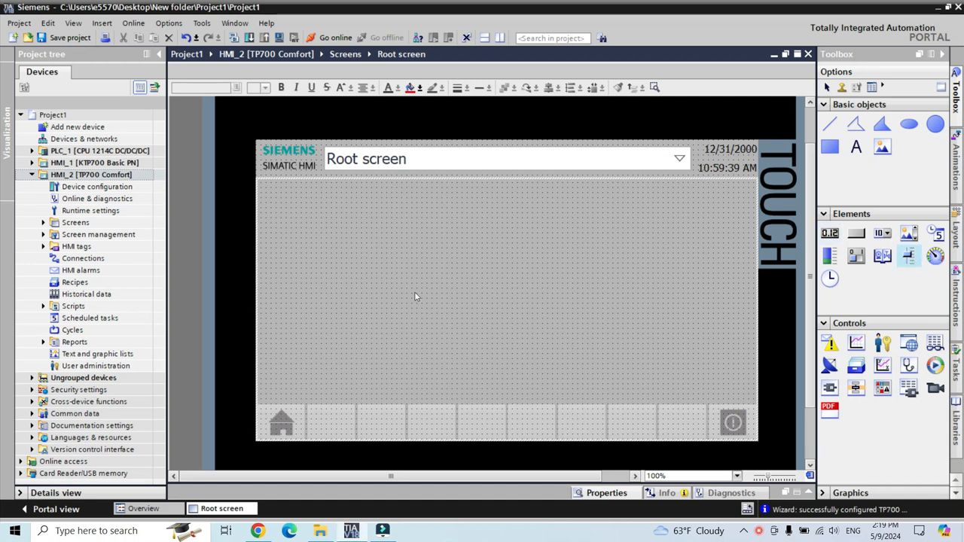
{"action": "mouse_move", "coordinate": [340, 277]}
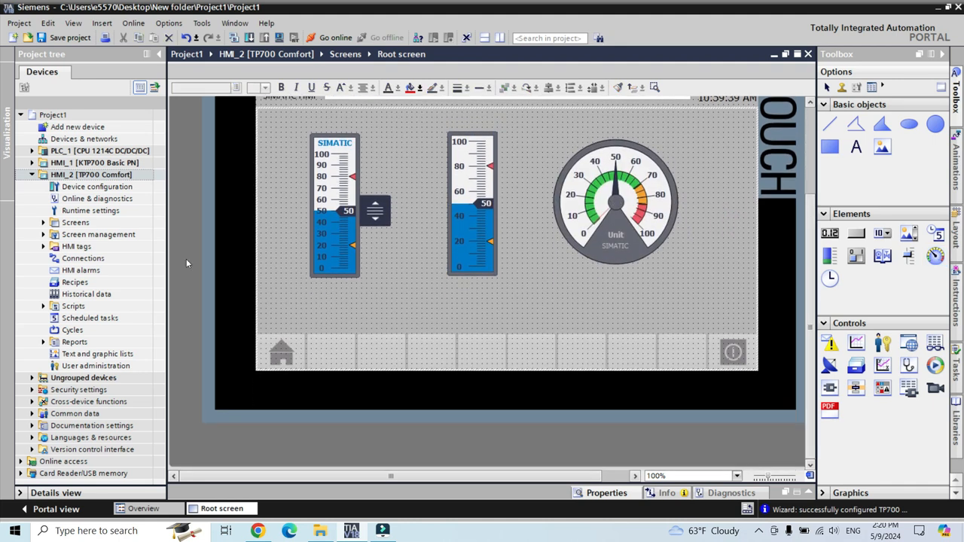
- Add an internal HMI tag named 'test' to HMI_2's default tag table via Show all tags
{"action": "left_click", "coordinate": [76, 246]}
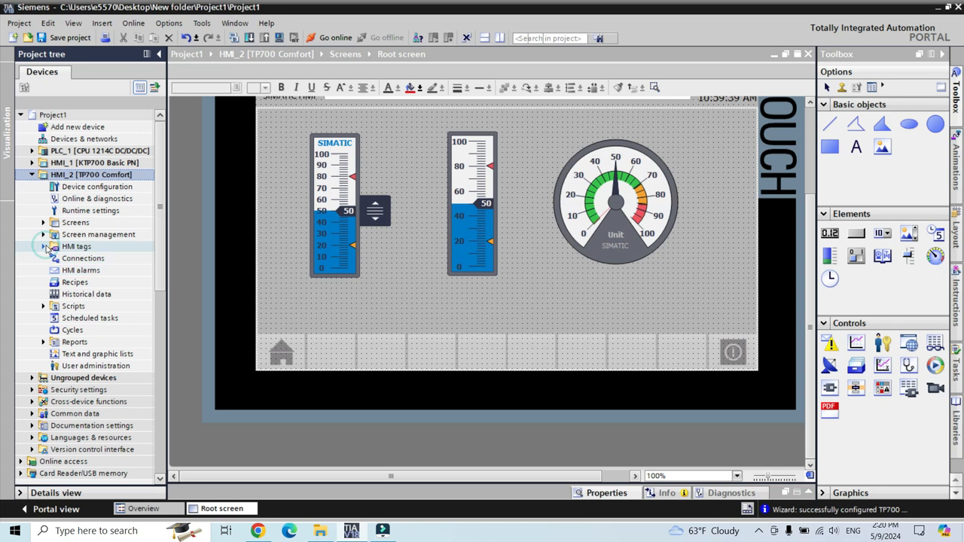
{"action": "left_click", "coordinate": [43, 246]}
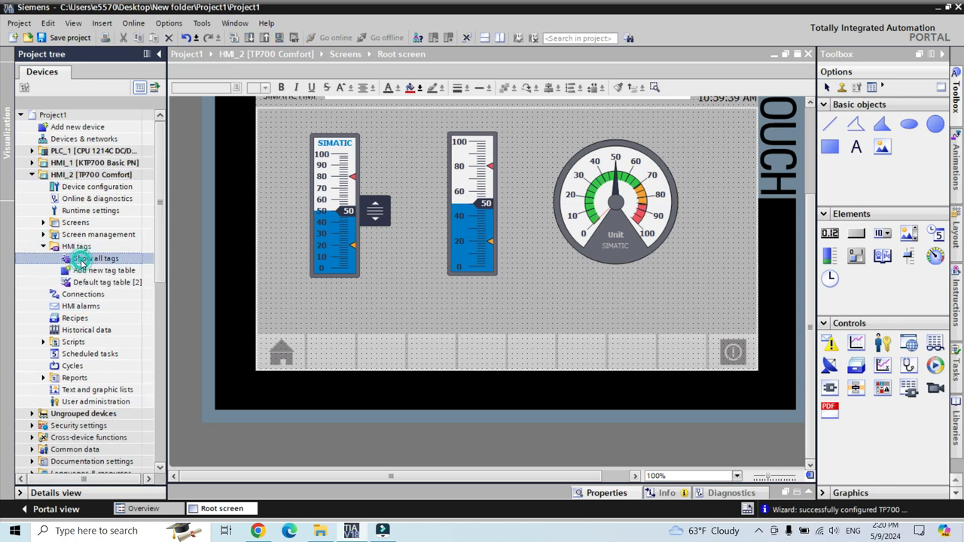
{"action": "double_click", "coordinate": [99, 258]}
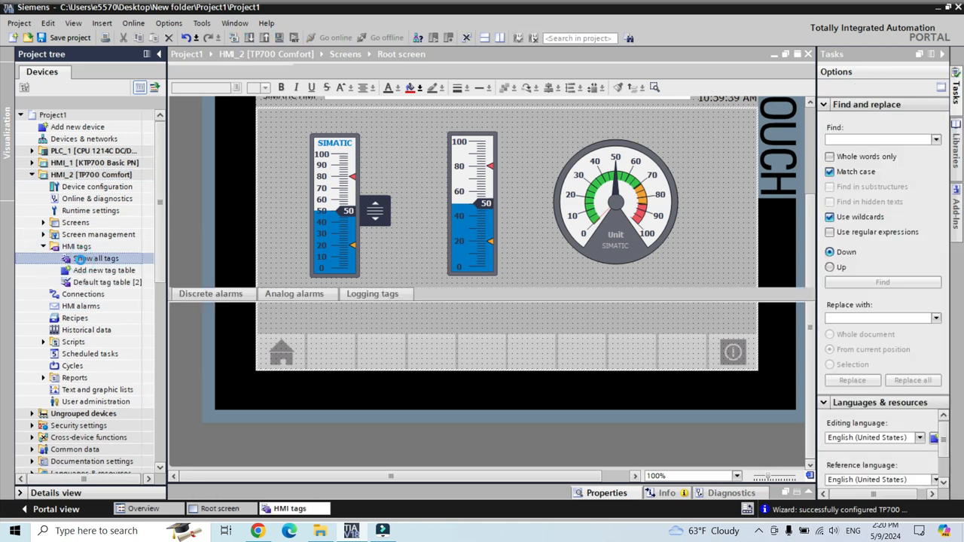
{"action": "left_click", "coordinate": [95, 258]}
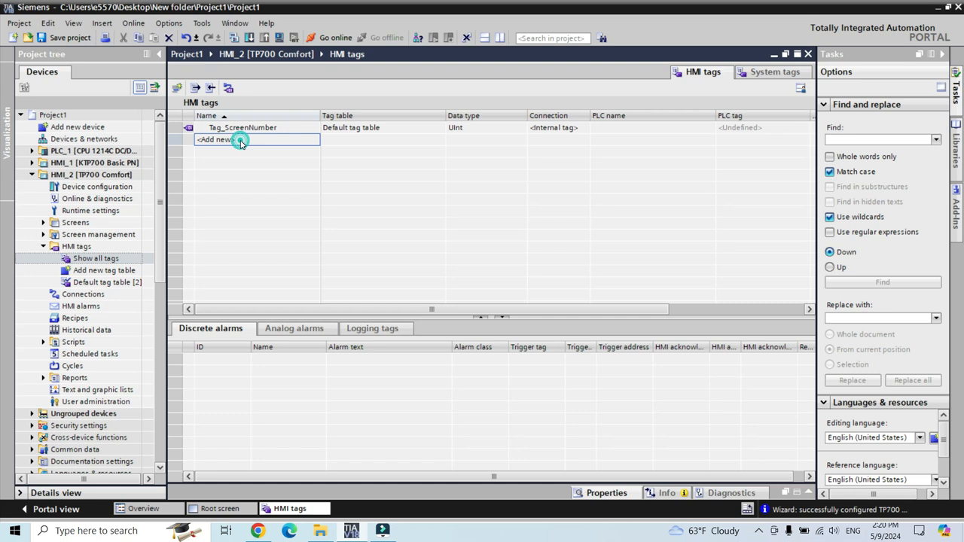
{"action": "type", "text": "re"}
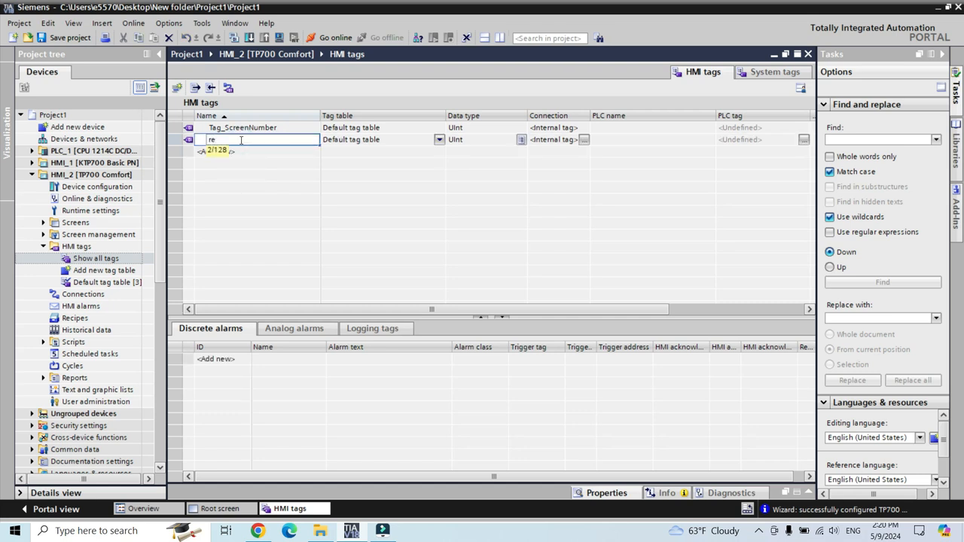
{"action": "type", "text": "test"}
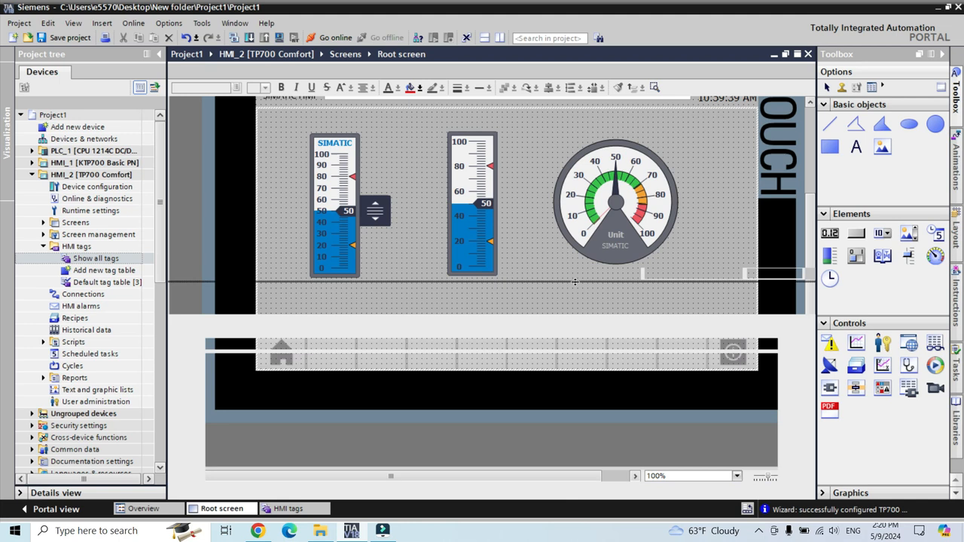
- Set Slider_1's process tag to test in its General properties
{"action": "left_click", "coordinate": [334, 166]}
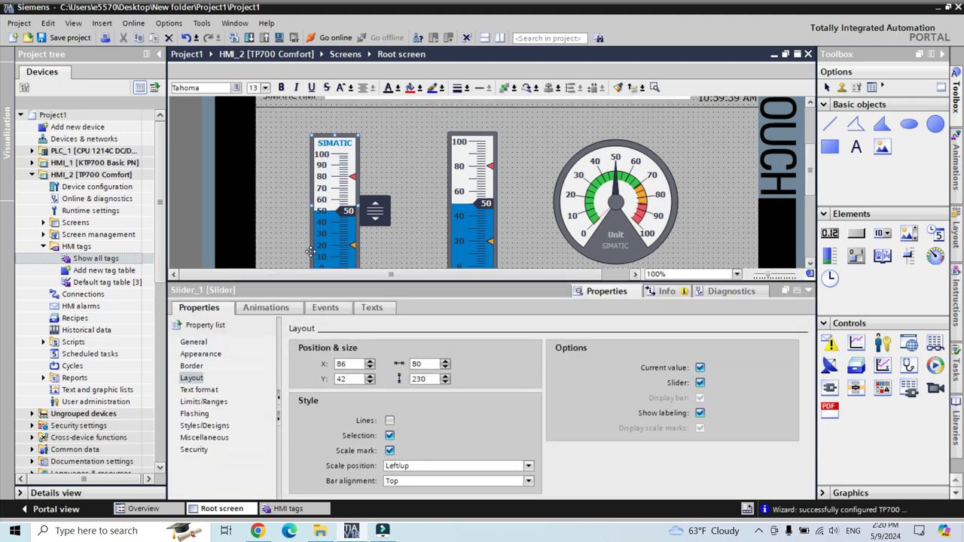
{"action": "left_click", "coordinate": [193, 341]}
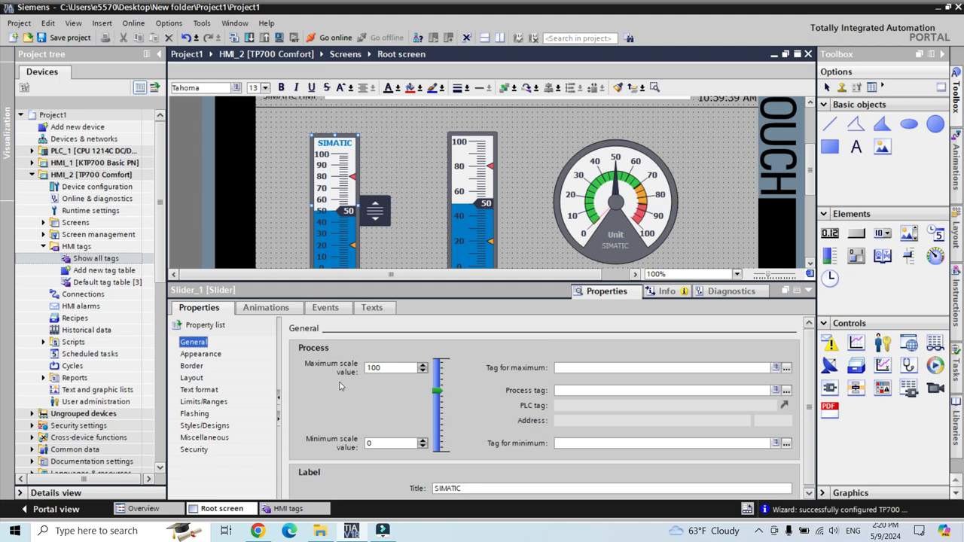
{"action": "left_click", "coordinate": [776, 368]}
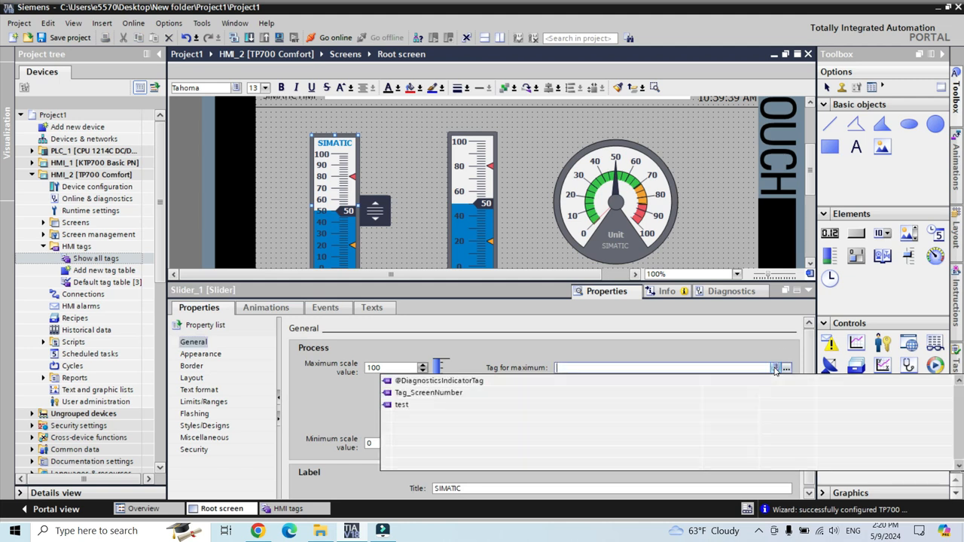
{"action": "left_click", "coordinate": [402, 404]}
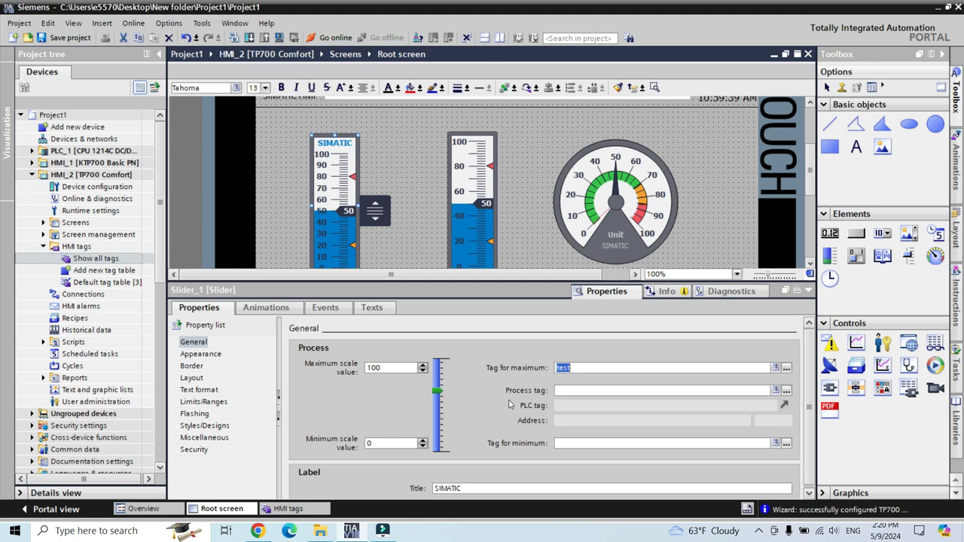
{"action": "right_click", "coordinate": [587, 367]}
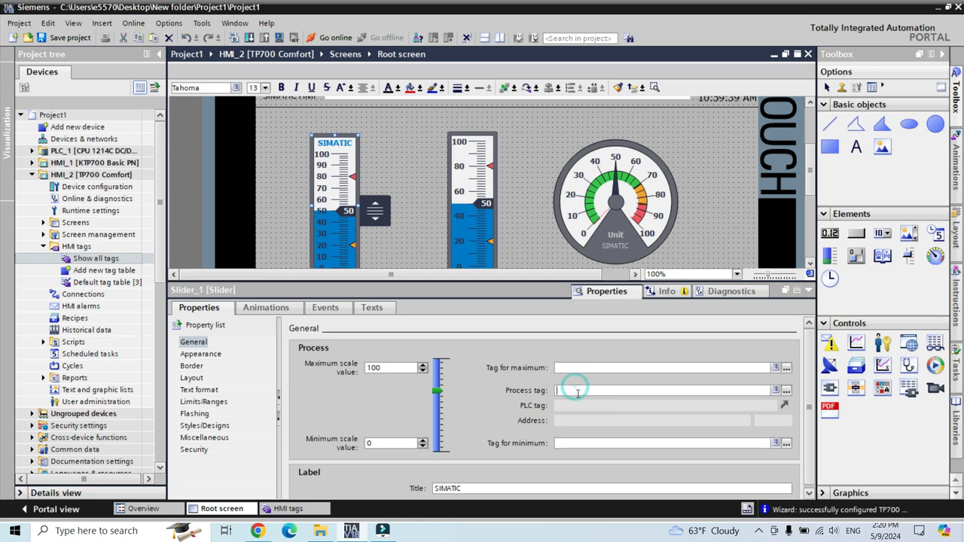
{"action": "type", "text": "test"}
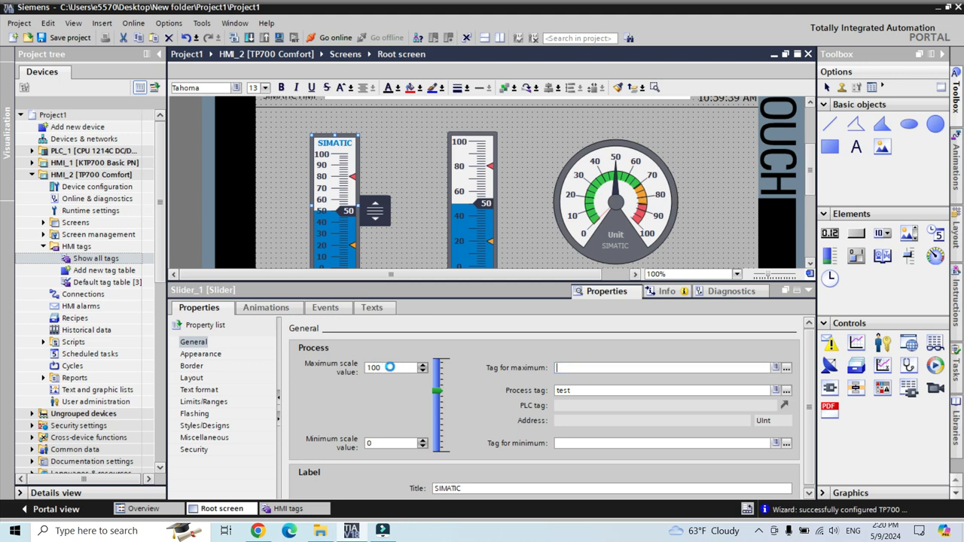
{"action": "left_click", "coordinate": [388, 368]}
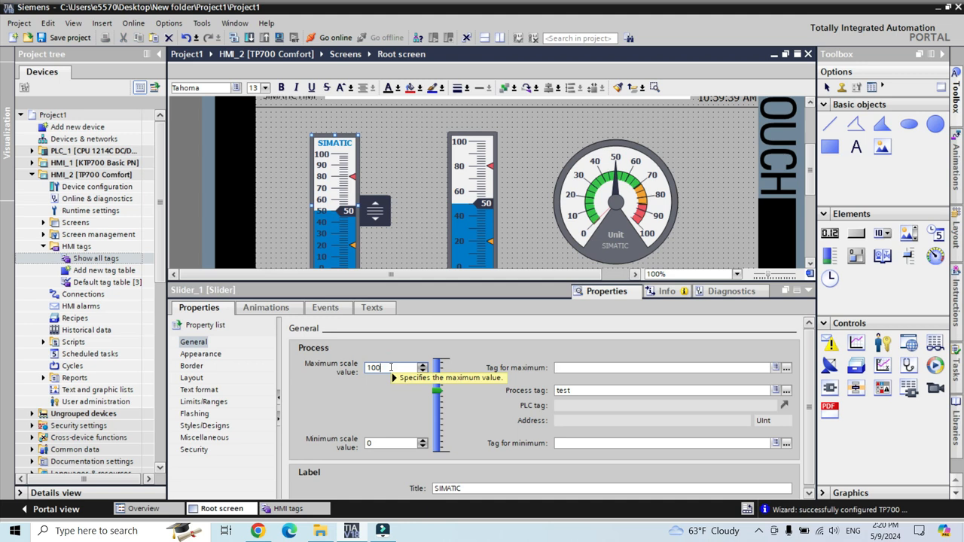
{"action": "left_click", "coordinate": [390, 367]}
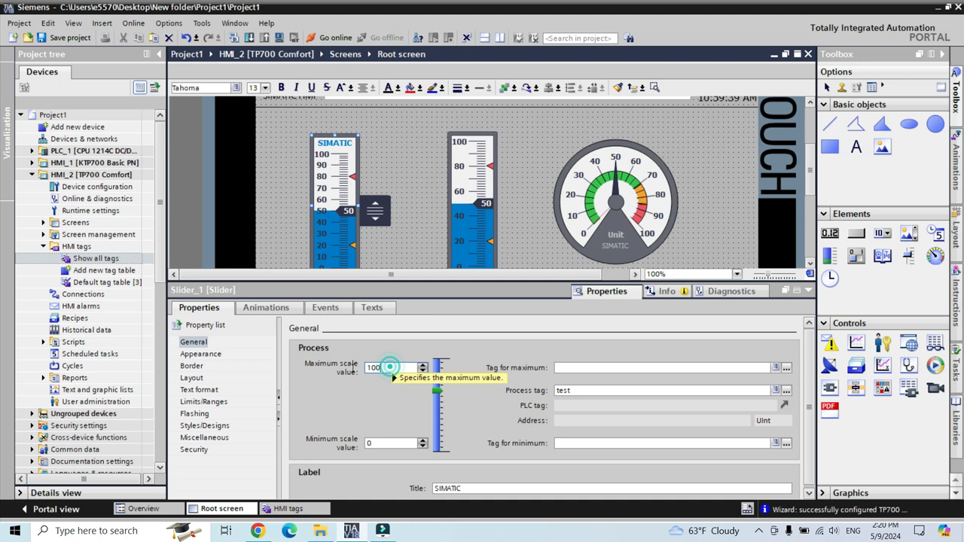
{"action": "left_click", "coordinate": [389, 368]}
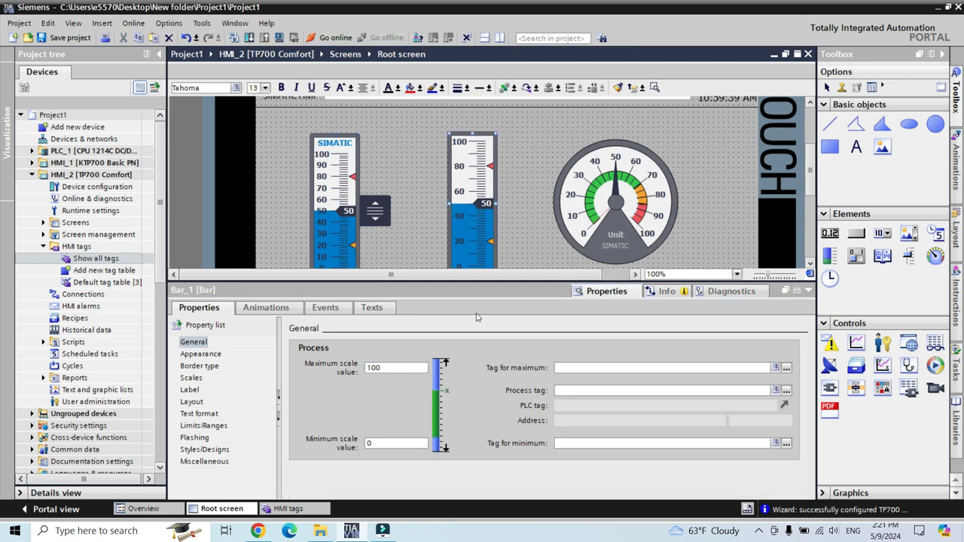
- Link the bar's process value to the test tag
{"action": "left_click", "coordinate": [776, 389]}
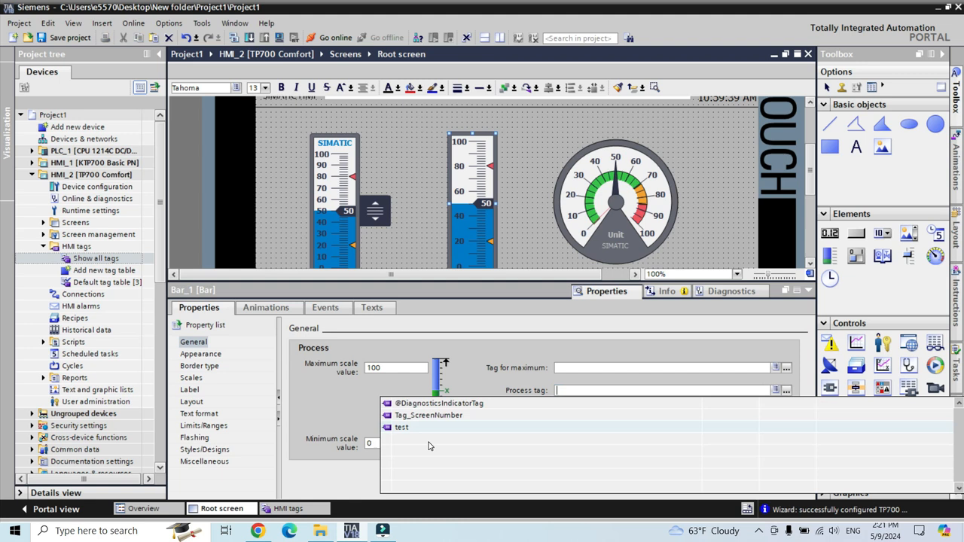
{"action": "left_click", "coordinate": [402, 427]}
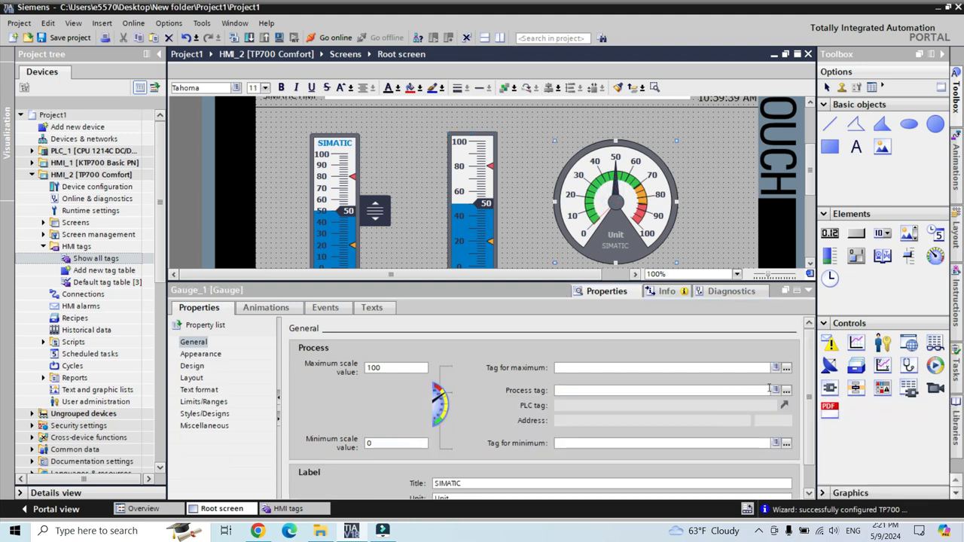
{"action": "type", "text": "test"}
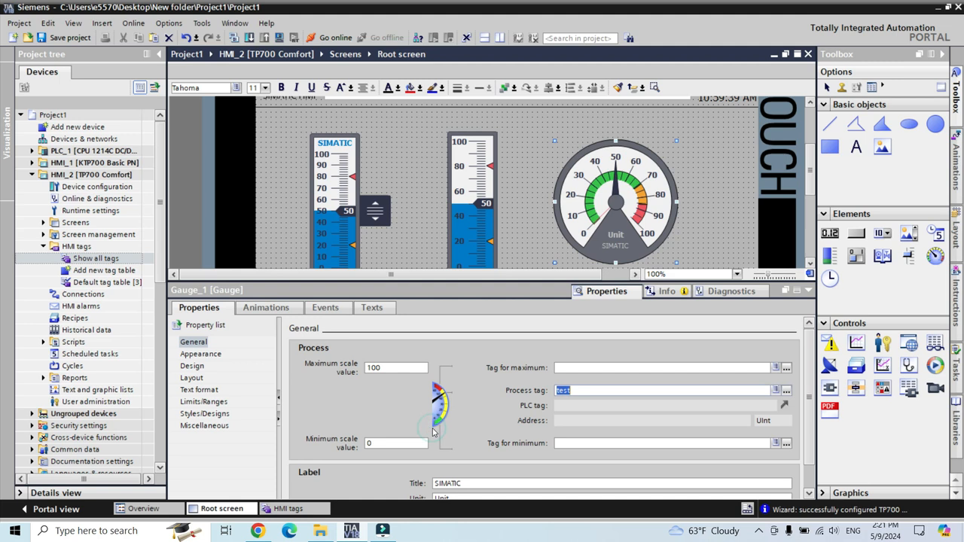
{"action": "mouse_move", "coordinate": [337, 221]}
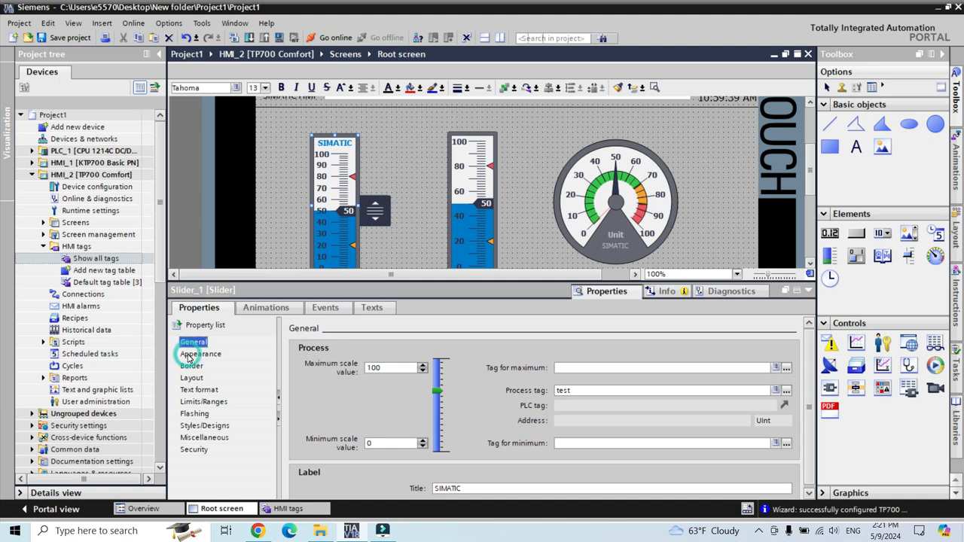
- Enable the slider's draggable handle with scale labels kept on, then show its Text format
{"action": "left_click", "coordinate": [200, 354]}
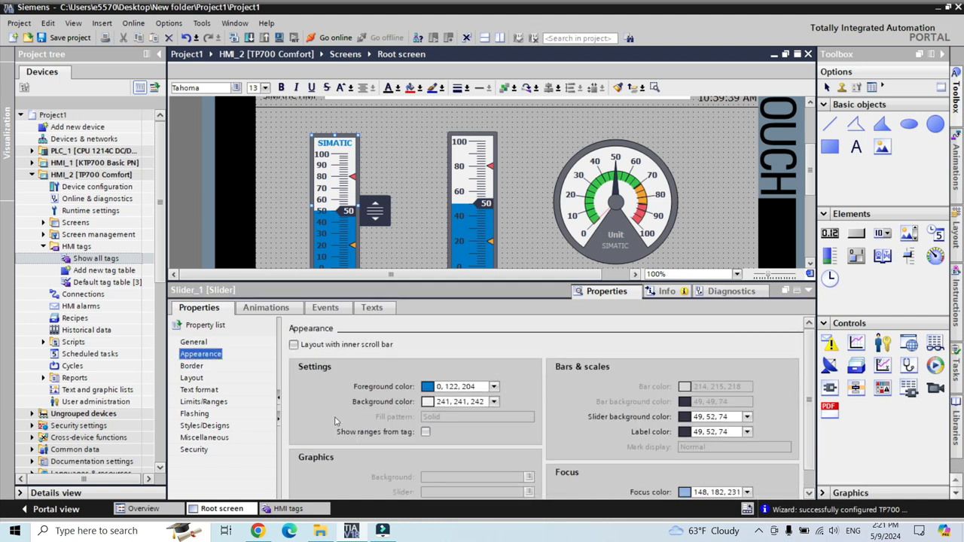
{"action": "scroll", "scroll_direction": "down", "scroll_amount": 3}
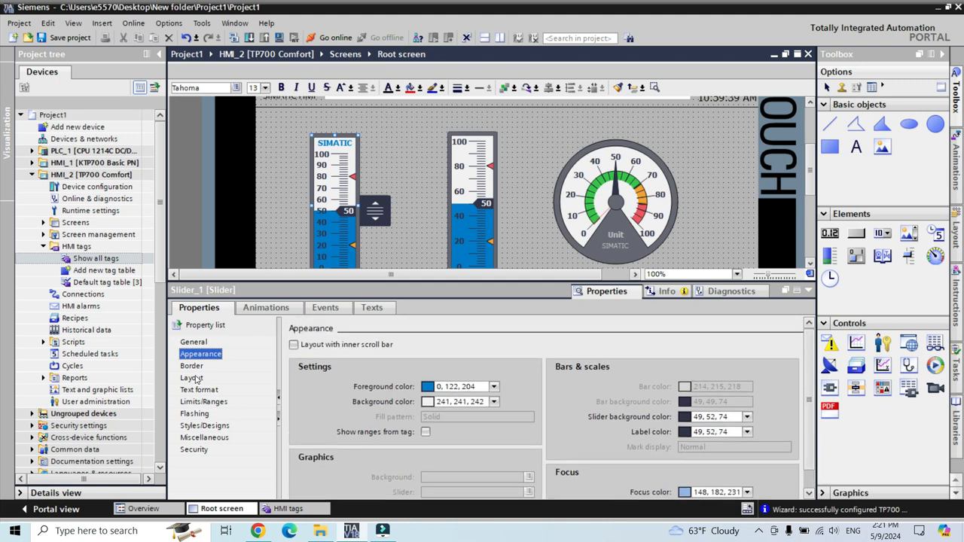
{"action": "left_click", "coordinate": [191, 377]}
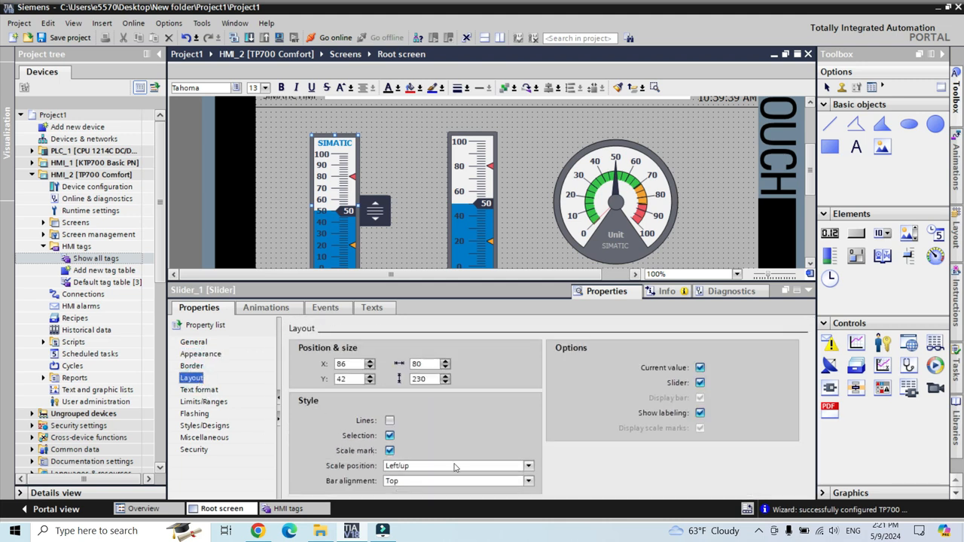
{"action": "mouse_move", "coordinate": [636, 383]}
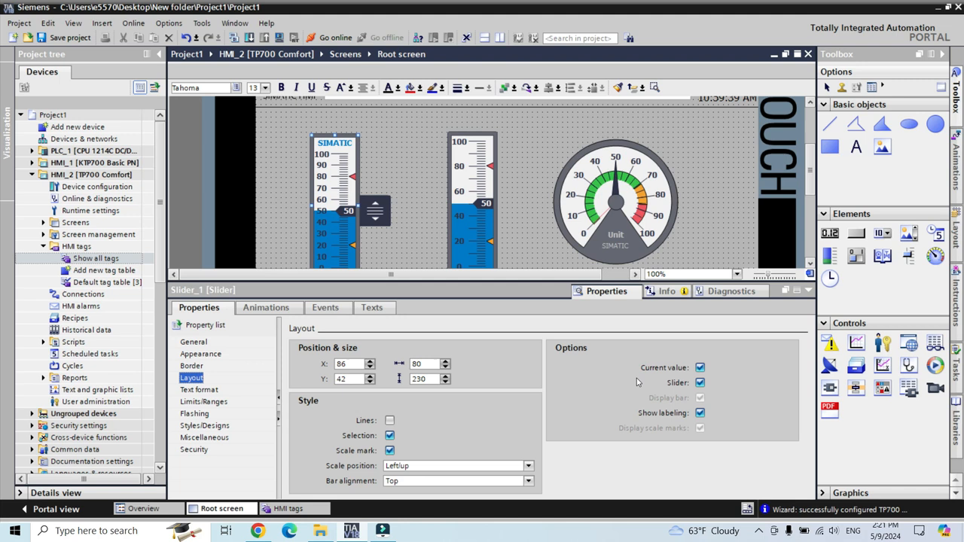
{"action": "left_click", "coordinate": [700, 368]}
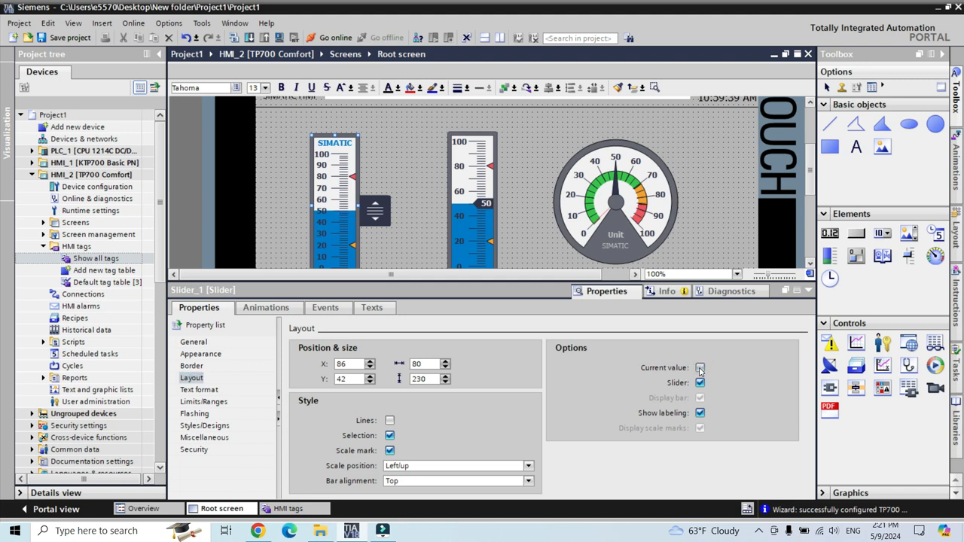
{"action": "left_click", "coordinate": [699, 368]}
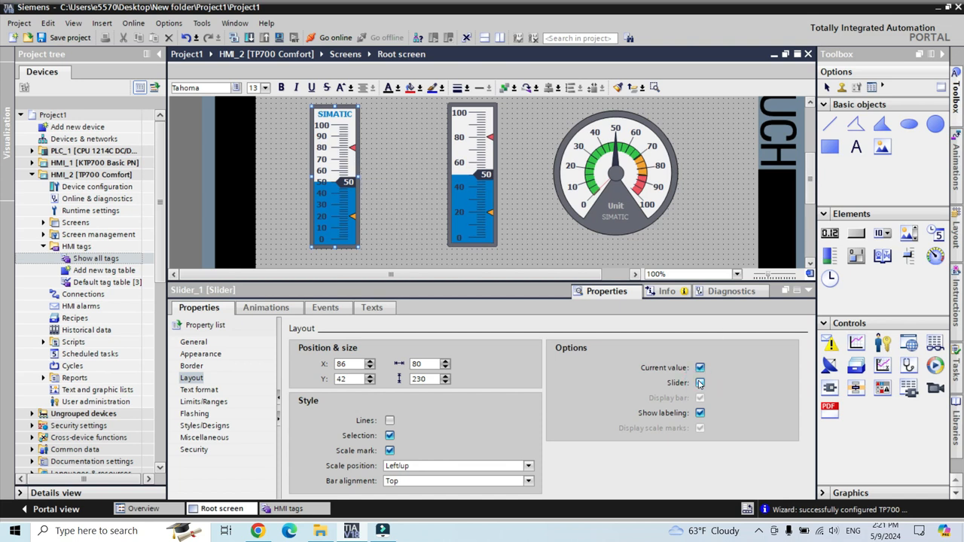
{"action": "left_click", "coordinate": [700, 382]}
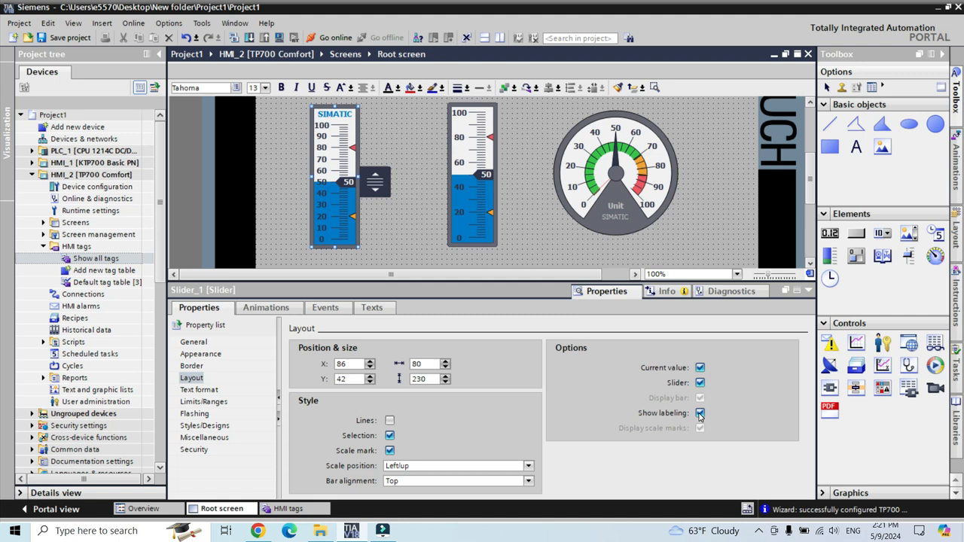
{"action": "left_click", "coordinate": [699, 413]}
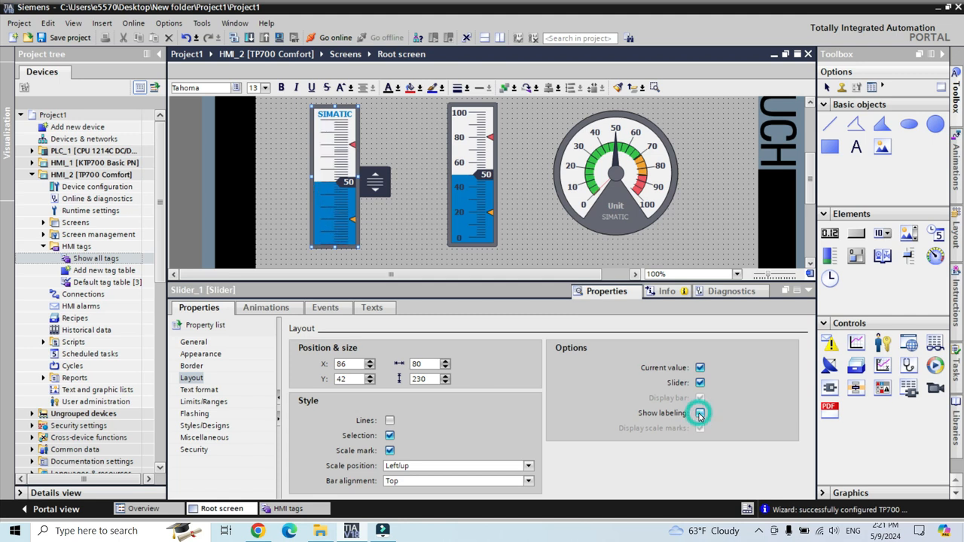
{"action": "left_click", "coordinate": [699, 412]}
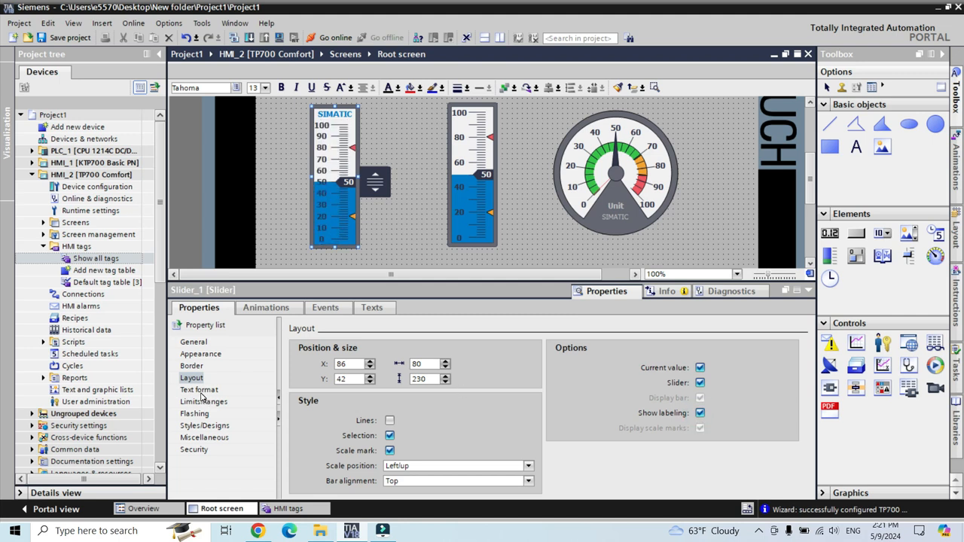
{"action": "left_click", "coordinate": [191, 377]}
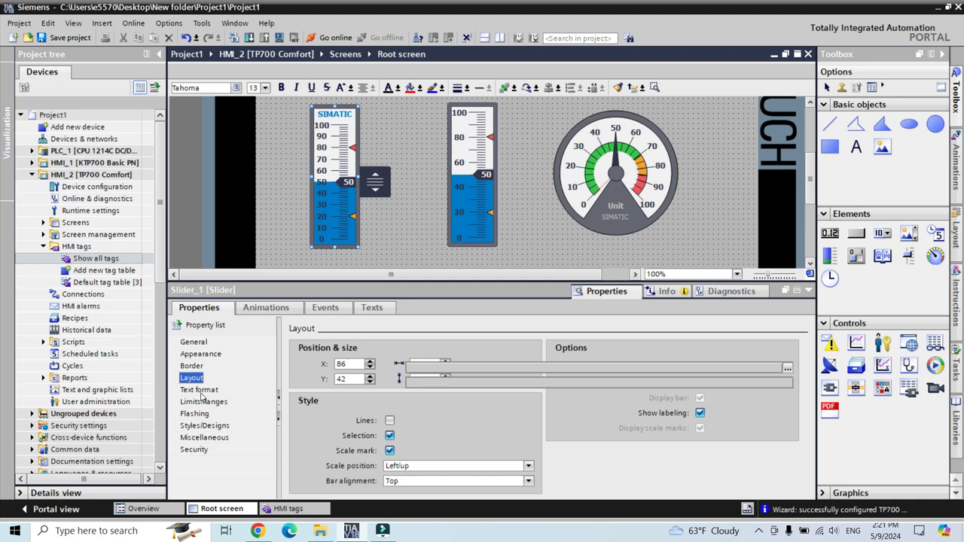
{"action": "left_click", "coordinate": [199, 390]}
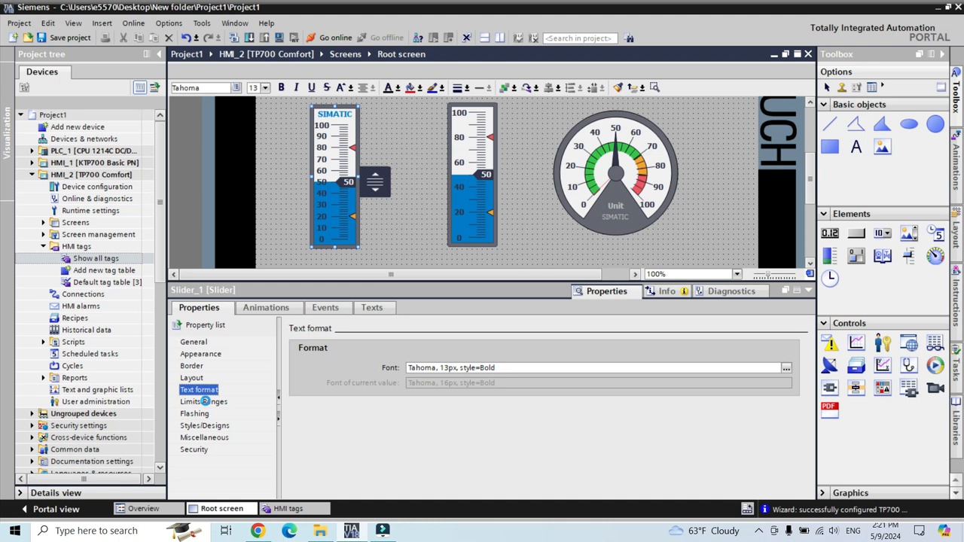
- Display Slider_1's Limits/Ranges page listing its five colour-coded value ranges
{"action": "left_click", "coordinate": [202, 401]}
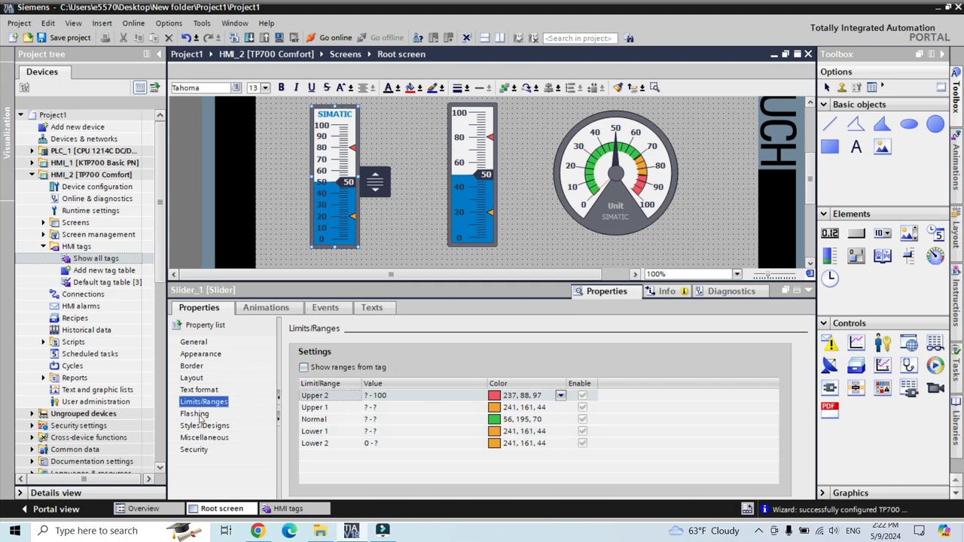
{"action": "mouse_move", "coordinate": [470, 152]}
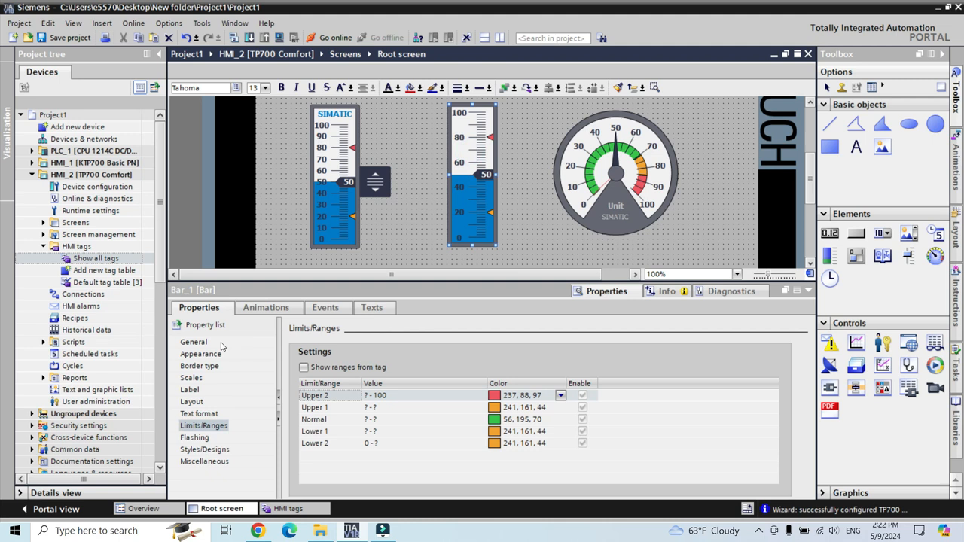
- Review Bar_1's General, Border and Appearance pages, leaving limit lines off and marks on
{"action": "left_click", "coordinate": [194, 341]}
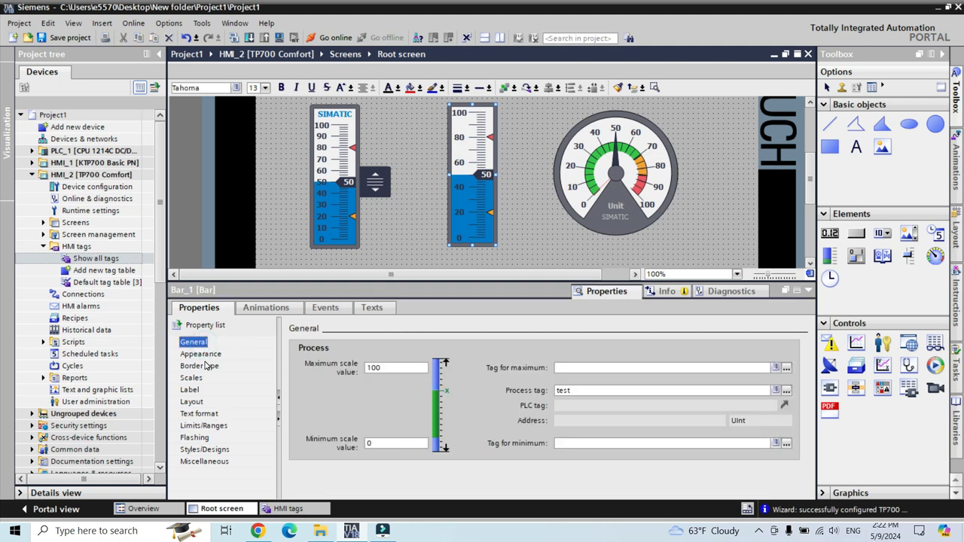
{"action": "left_click", "coordinate": [200, 366]}
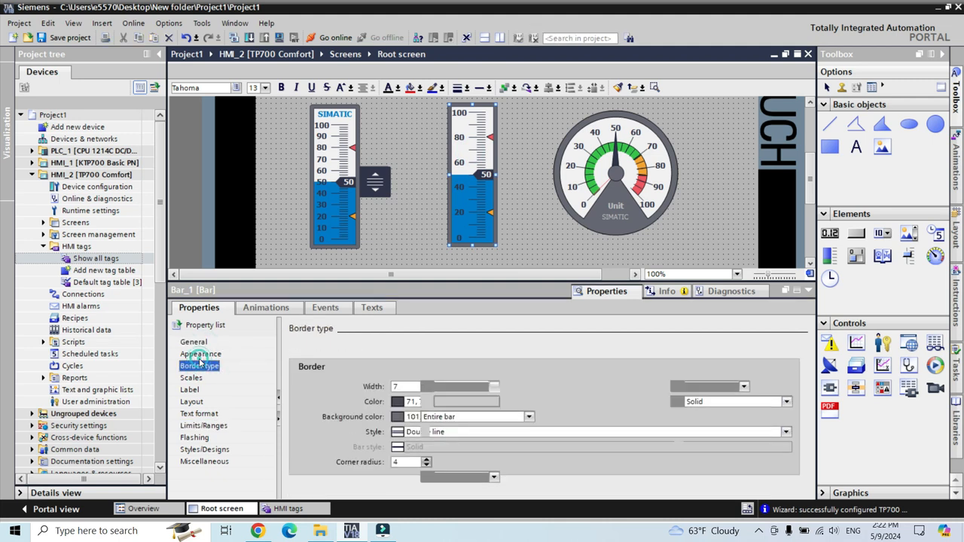
{"action": "left_click", "coordinate": [201, 354]}
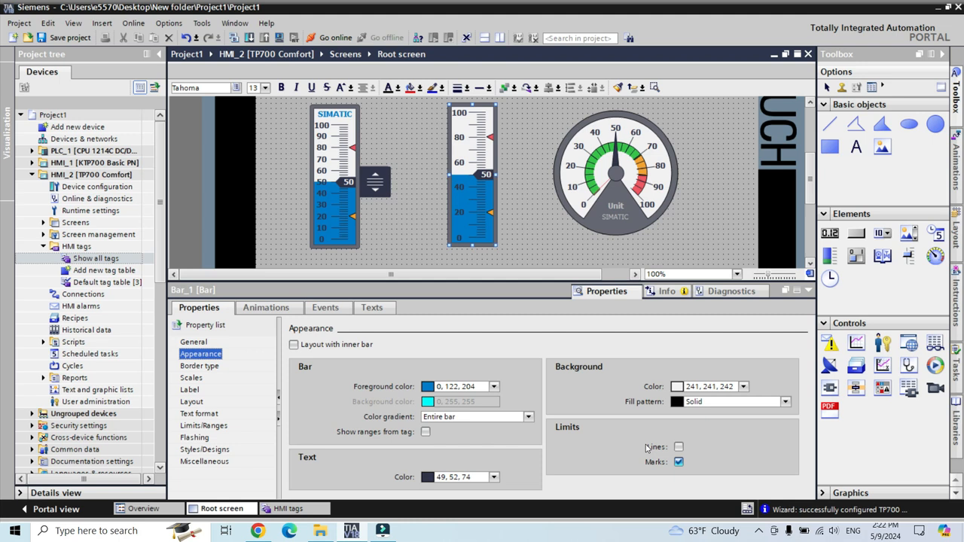
{"action": "left_click", "coordinate": [678, 446]}
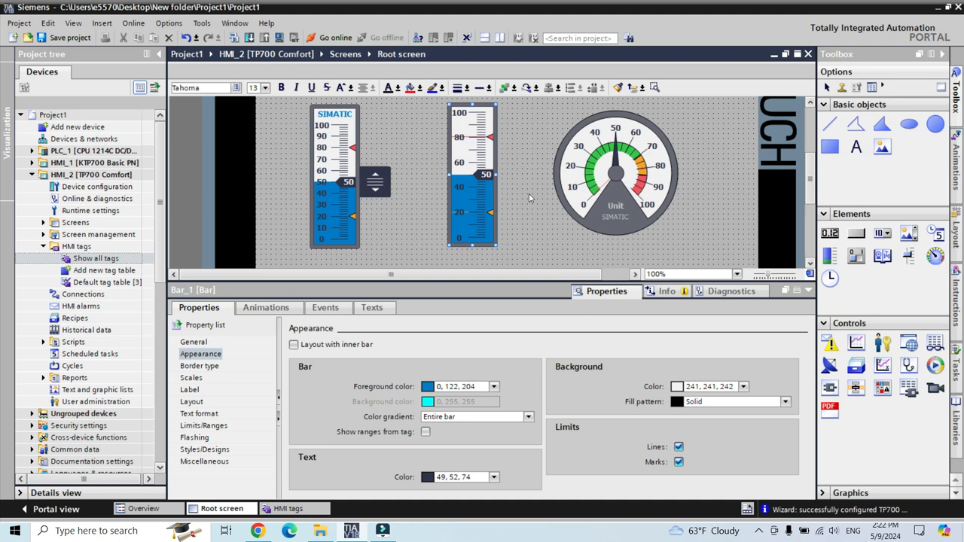
{"action": "left_click", "coordinate": [678, 446]}
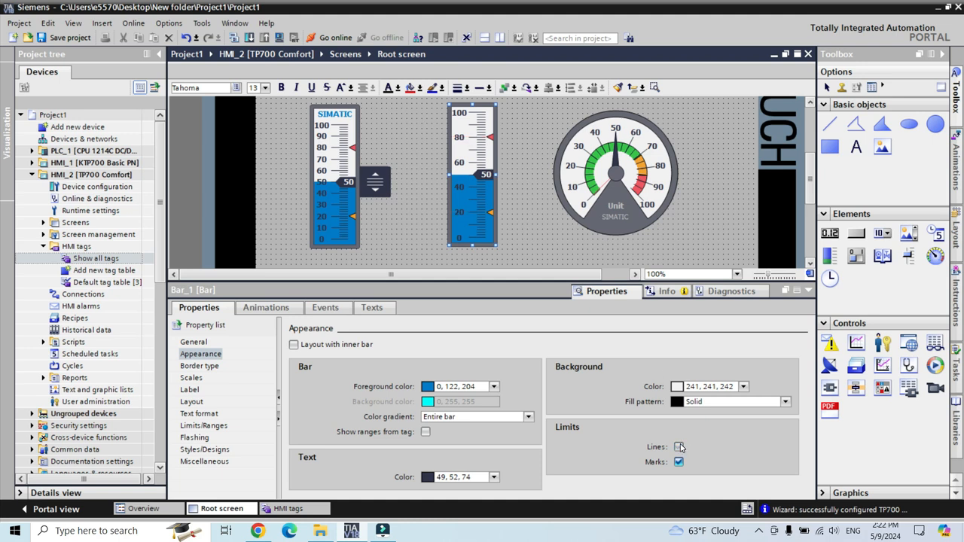
{"action": "left_click", "coordinate": [678, 446]}
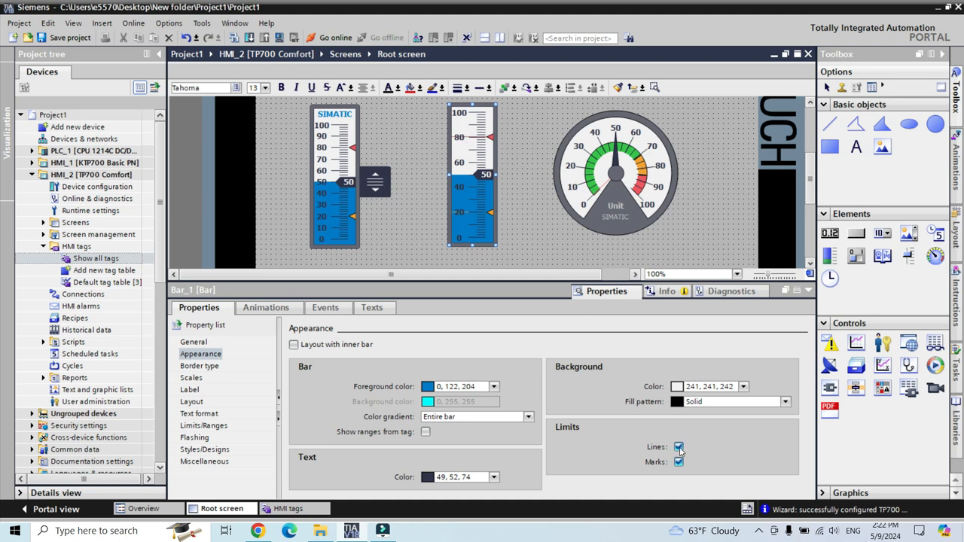
{"action": "left_click", "coordinate": [679, 446]}
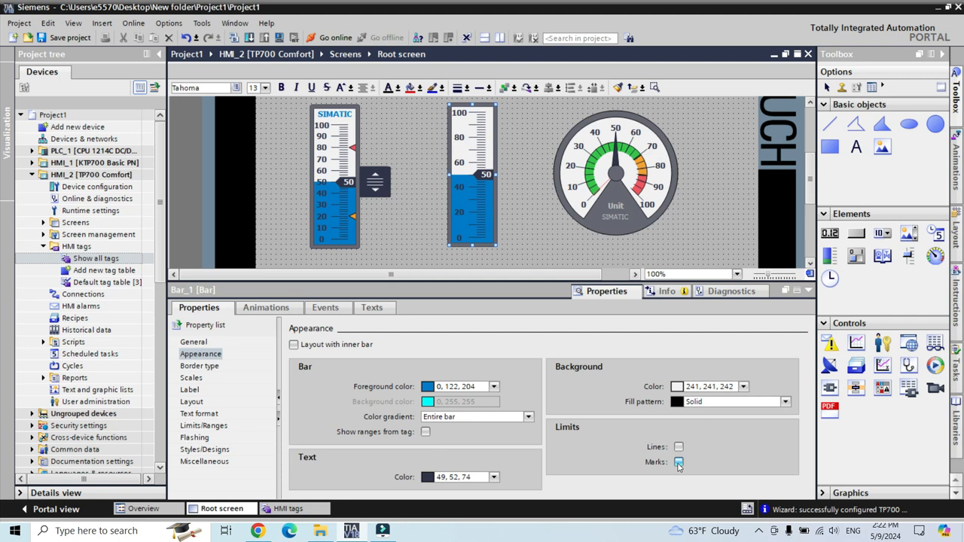
{"action": "left_click", "coordinate": [678, 462]}
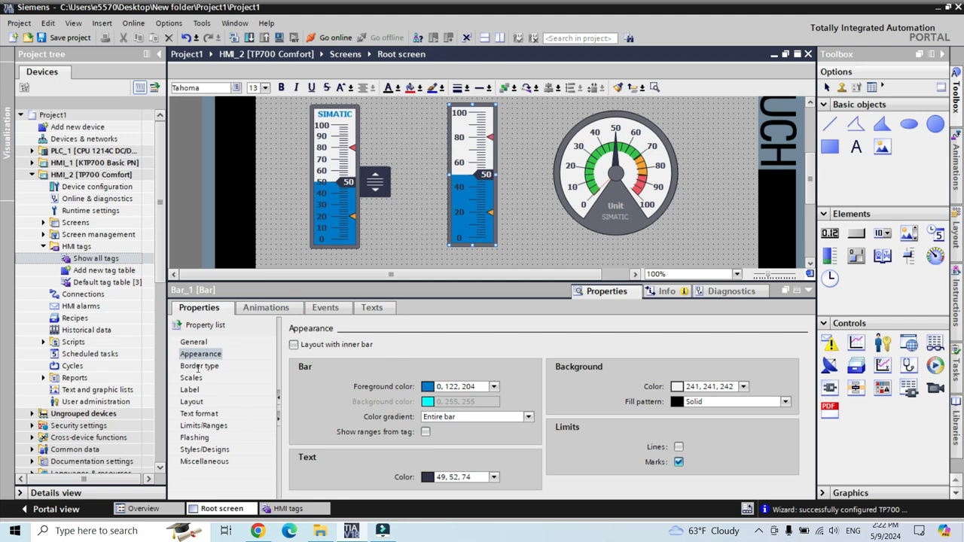
{"action": "left_click", "coordinate": [199, 365]}
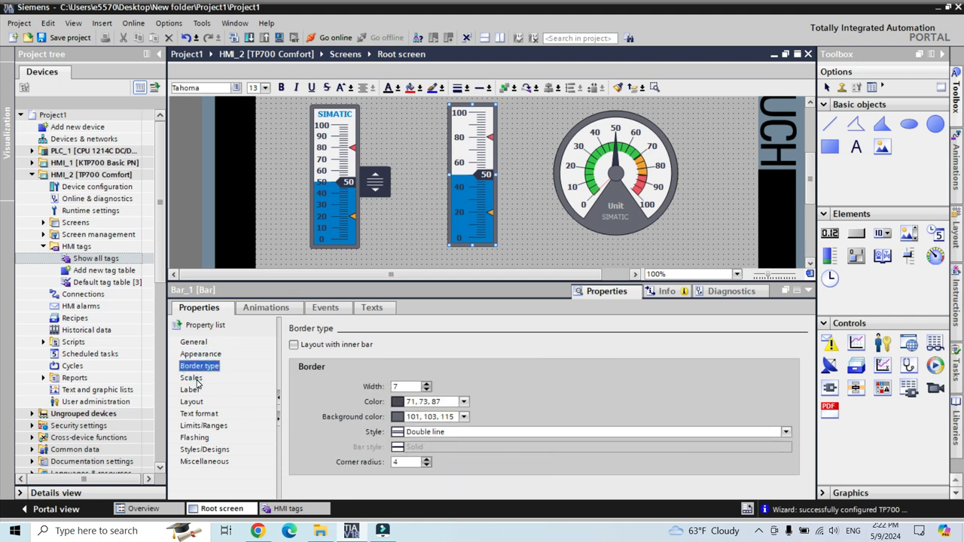
{"action": "left_click", "coordinate": [191, 377]}
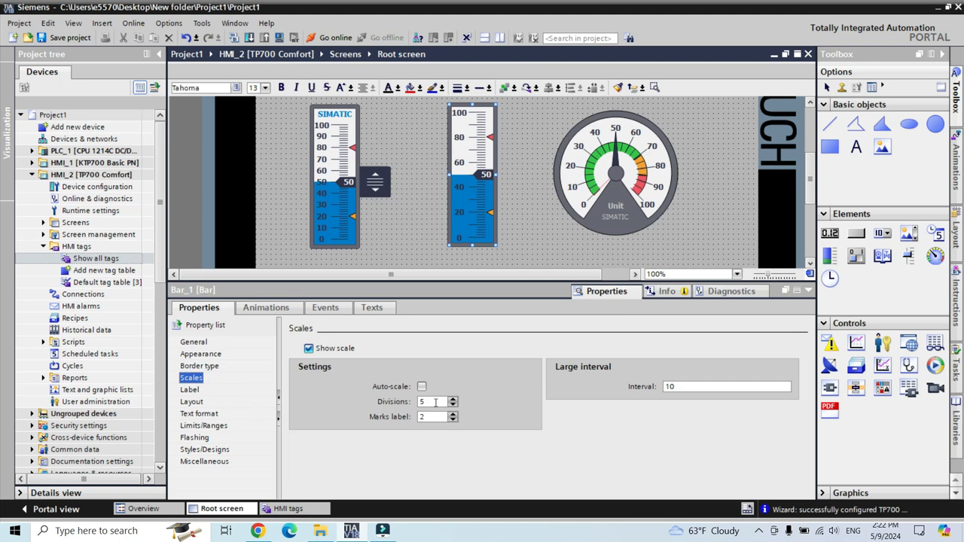
- Lower Bar_1's scale Divisions from 5 to 1 with the spin box
{"action": "left_click", "coordinate": [452, 405]}
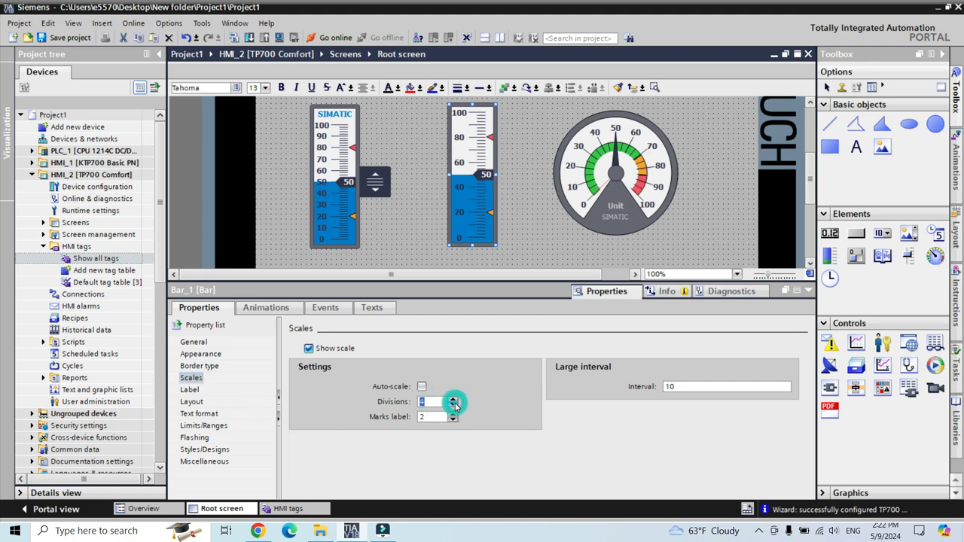
{"action": "left_click", "coordinate": [454, 404]}
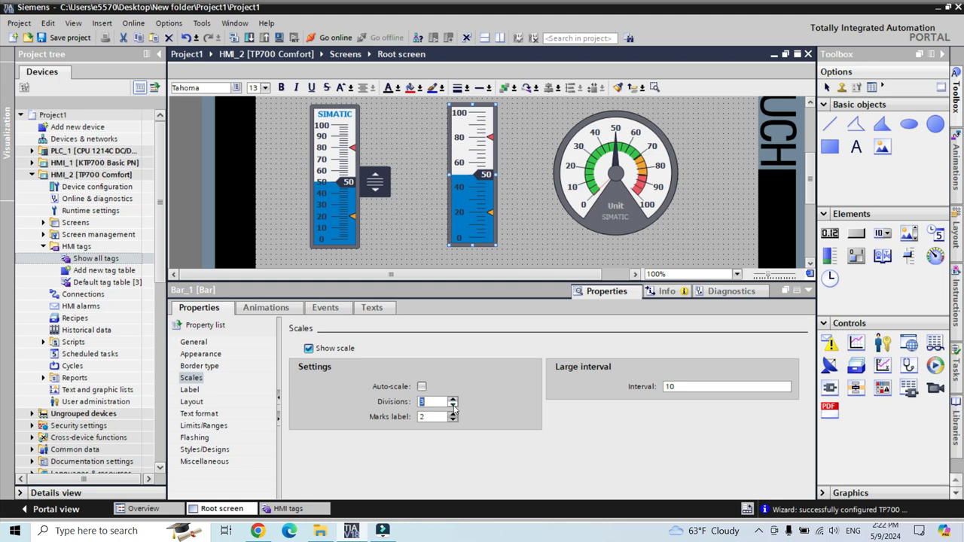
{"action": "left_click", "coordinate": [453, 405]}
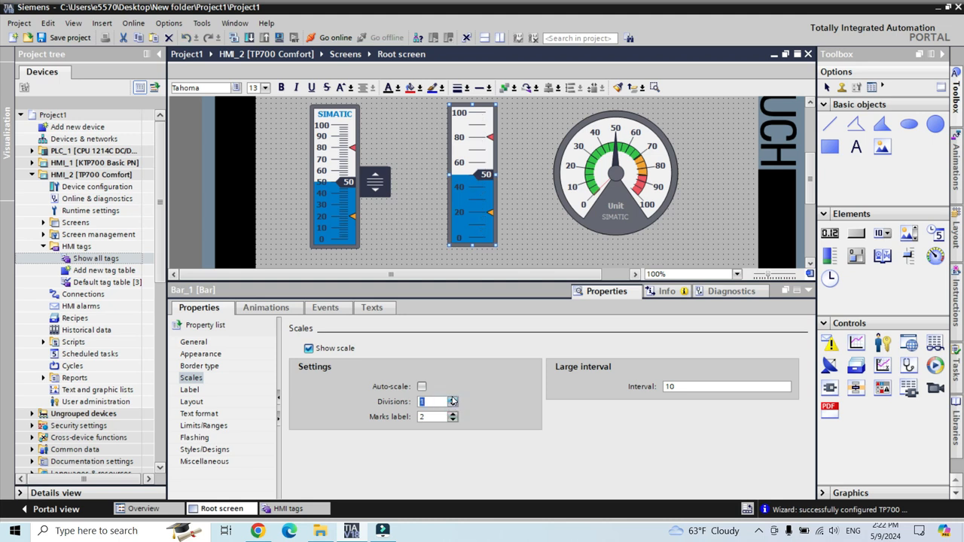
{"action": "left_click", "coordinate": [453, 399]}
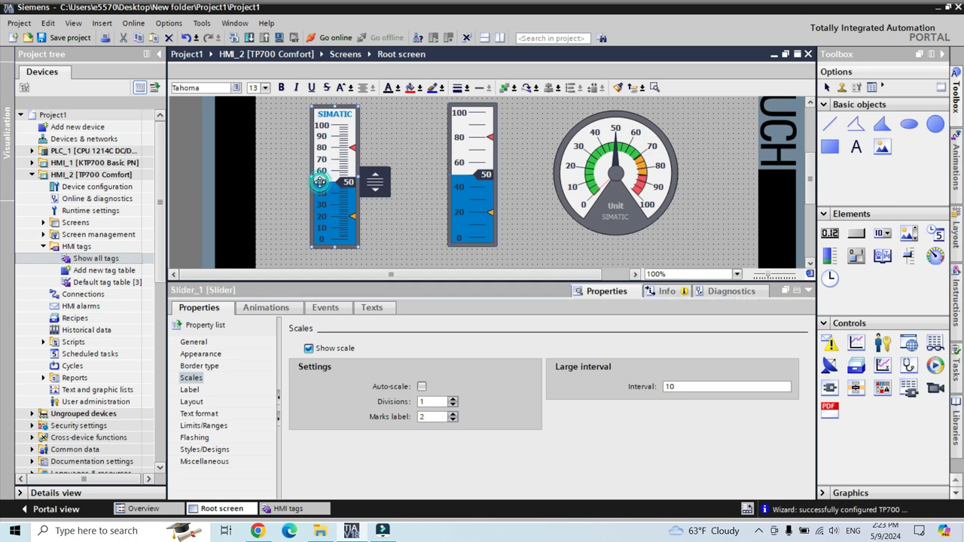
- Browse Slider_1's General, Border, Layout and Text format pages, then show its Limits/Ranges
{"action": "left_click", "coordinate": [194, 342]}
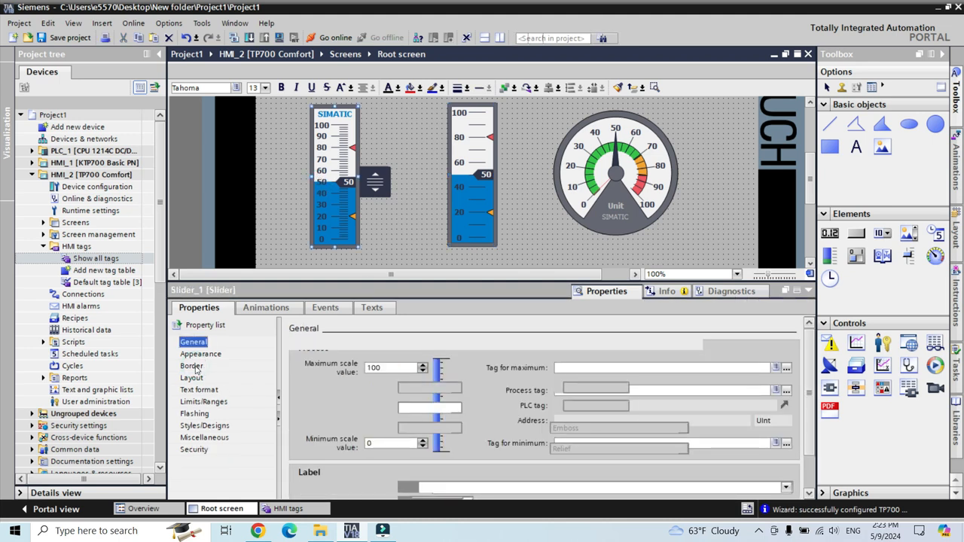
{"action": "left_click", "coordinate": [192, 366]}
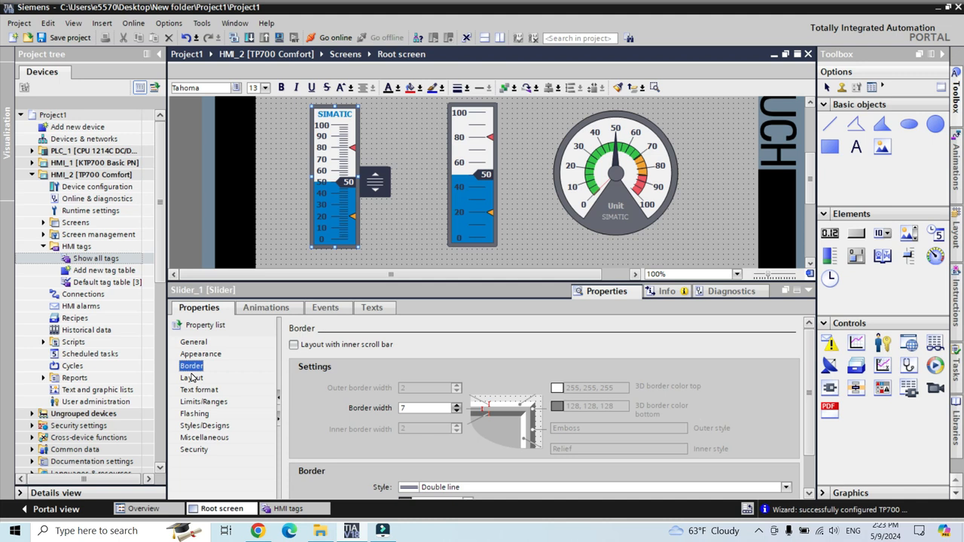
{"action": "left_click", "coordinate": [191, 378]}
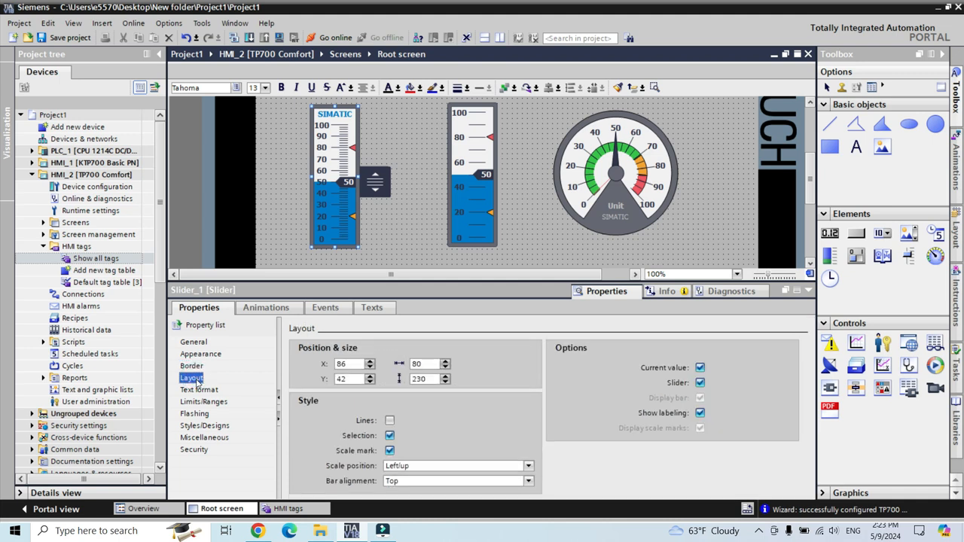
{"action": "left_click", "coordinate": [199, 390]}
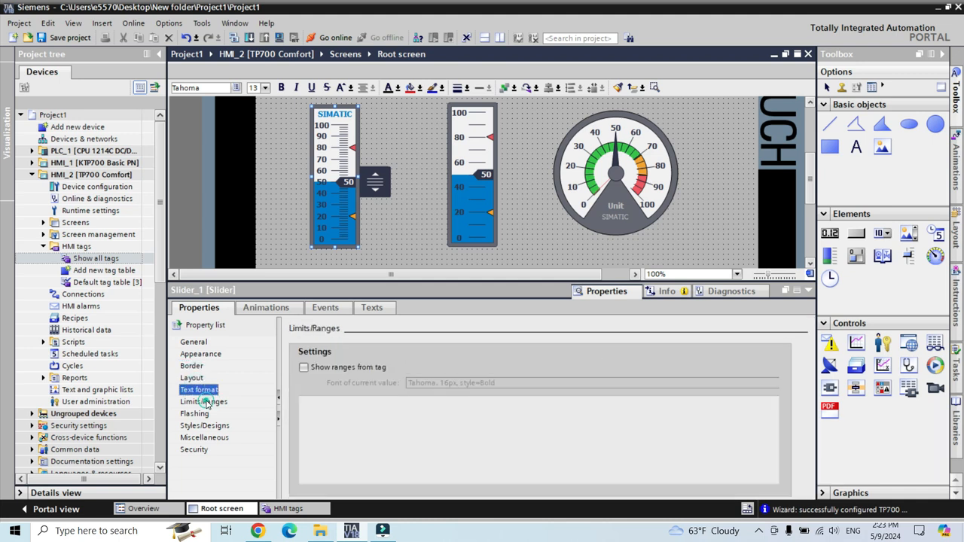
{"action": "left_click", "coordinate": [191, 365]}
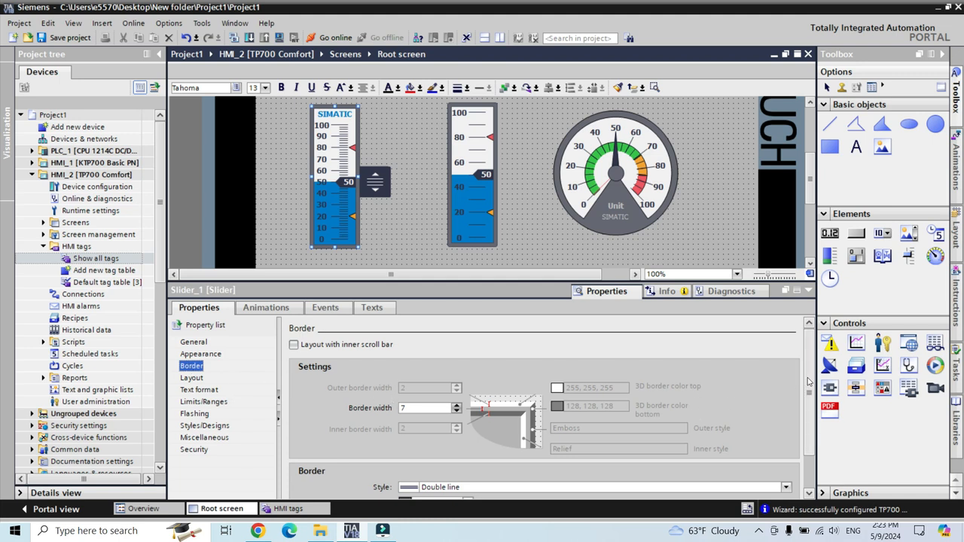
{"action": "scroll", "scroll_direction": "down", "scroll_amount": 3}
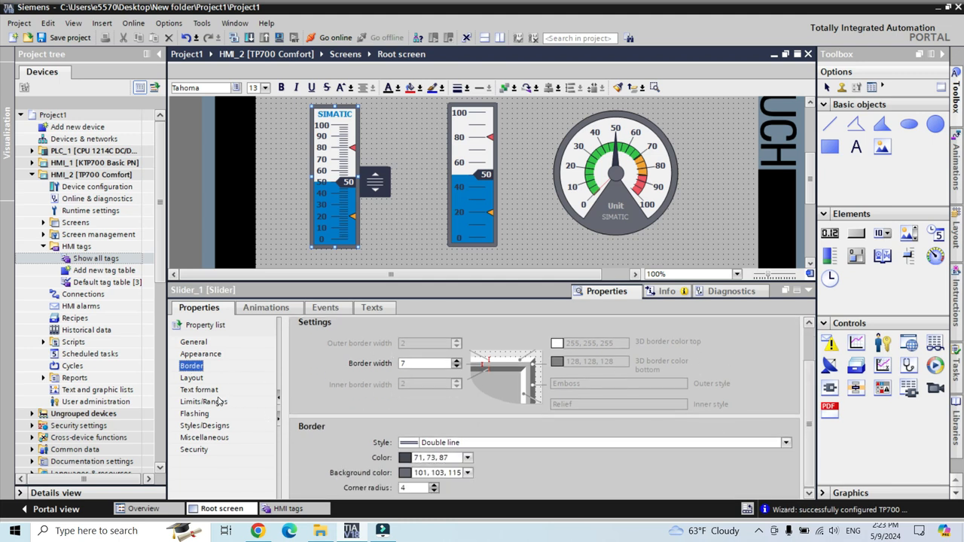
{"action": "left_click", "coordinate": [203, 402]}
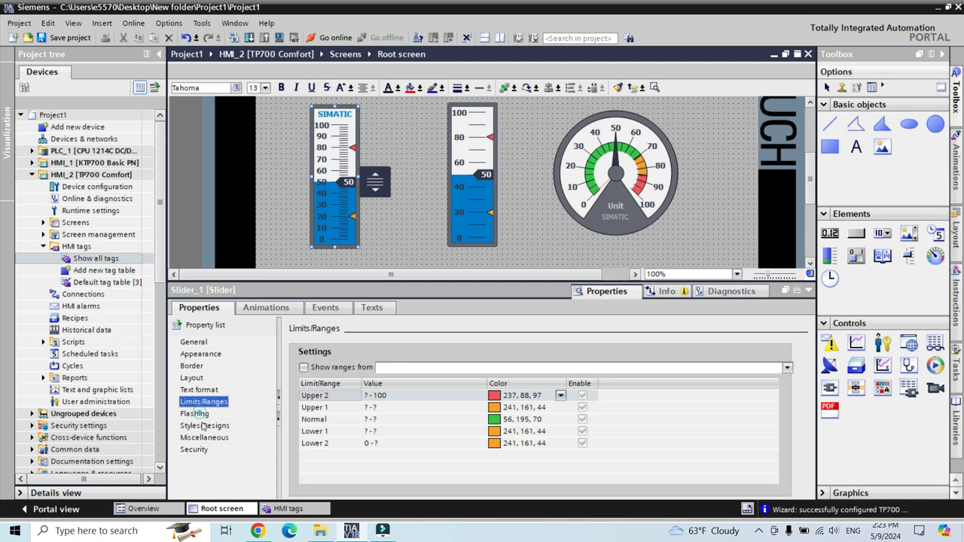
{"action": "left_click", "coordinate": [458, 214]}
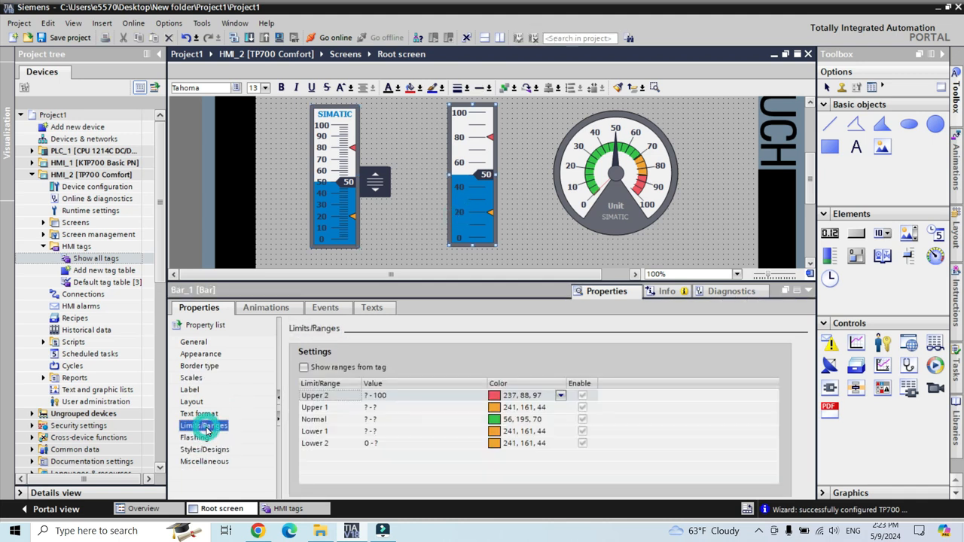
- Tick 'Show ranges from tag' for Bar_1 and review its red, green and orange range entries
{"action": "left_click", "coordinate": [303, 367]}
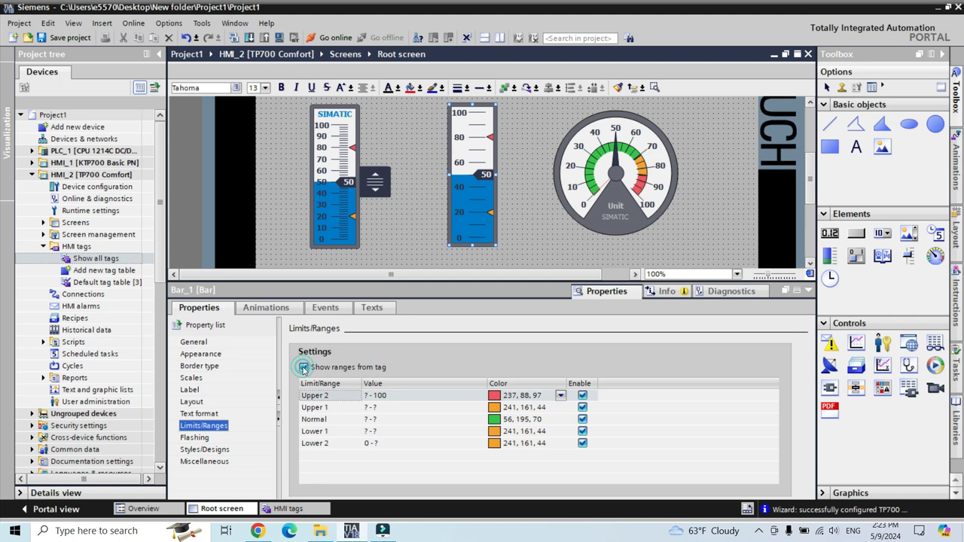
{"action": "left_click", "coordinate": [302, 366]}
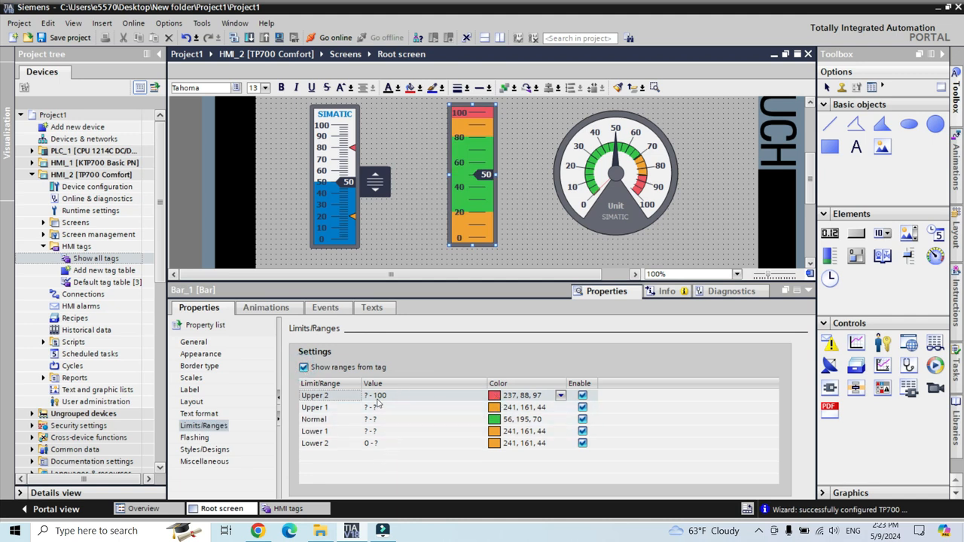
{"action": "left_click", "coordinate": [377, 395]}
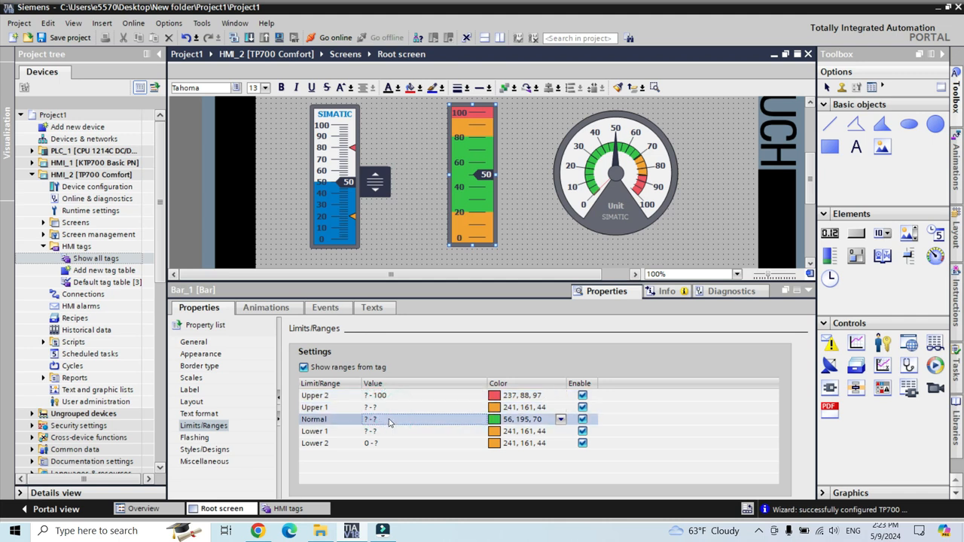
{"action": "left_click", "coordinate": [377, 431]}
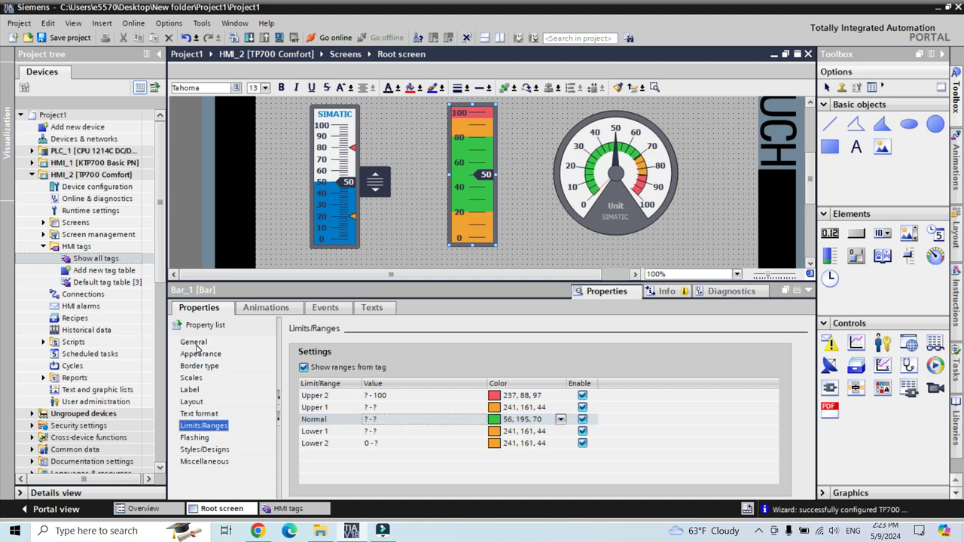
{"action": "left_click", "coordinate": [194, 342]}
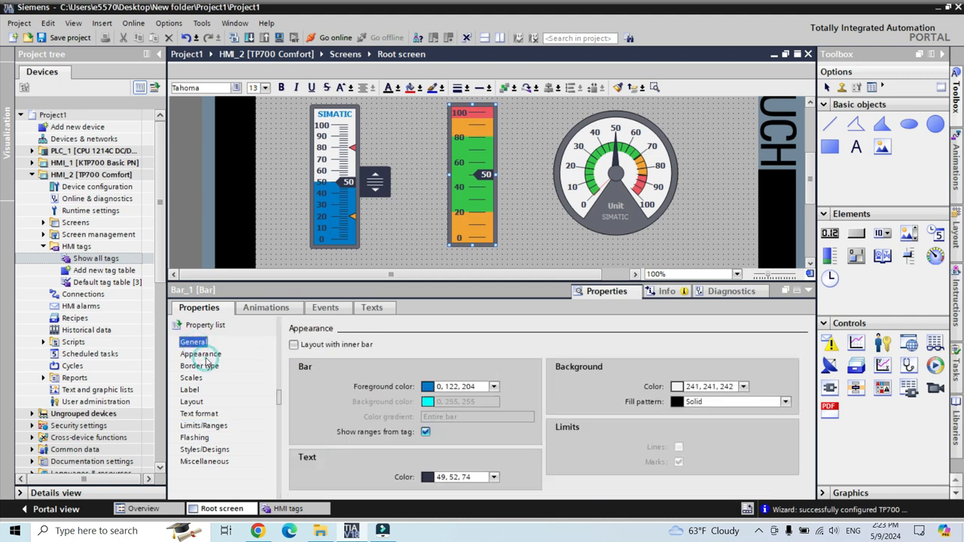
{"action": "left_click", "coordinate": [201, 354]}
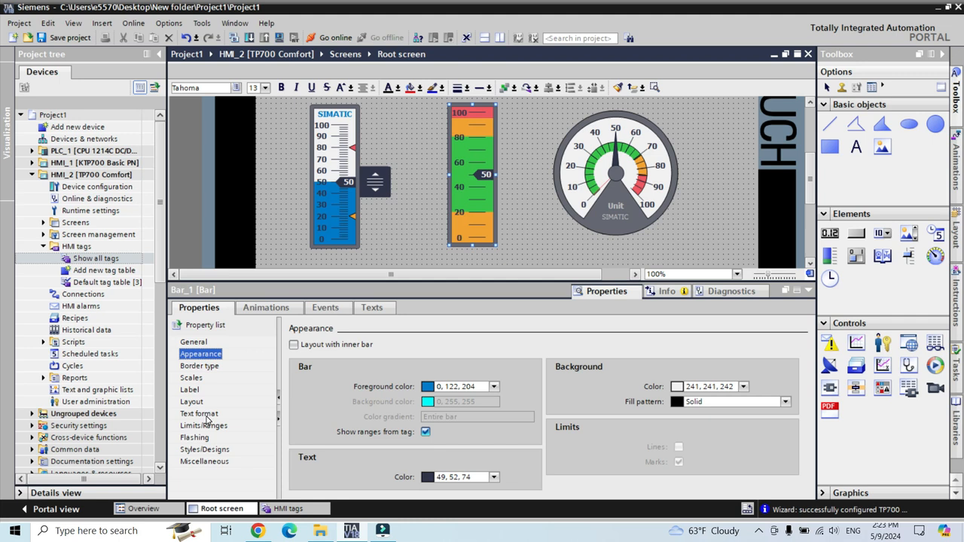
{"action": "left_click", "coordinate": [203, 425]}
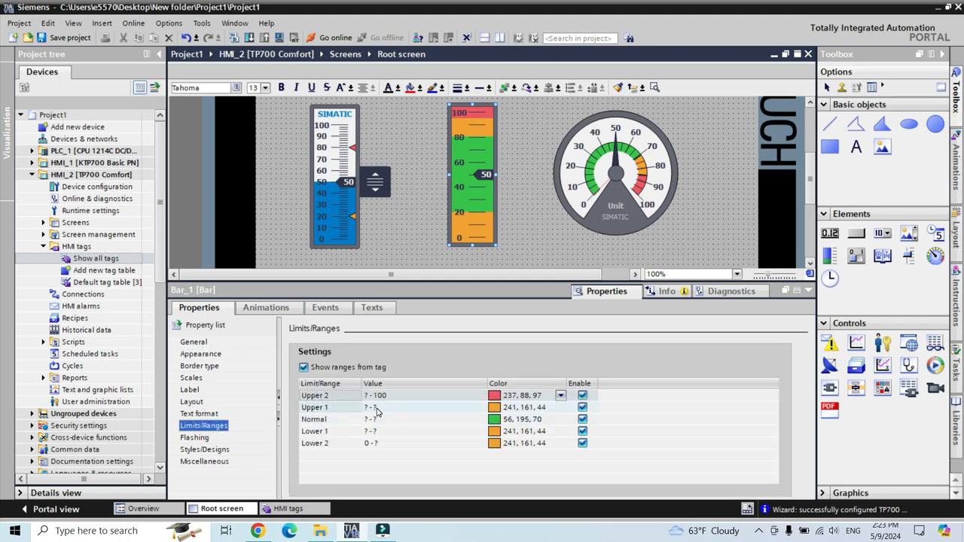
{"action": "left_click", "coordinate": [380, 406]}
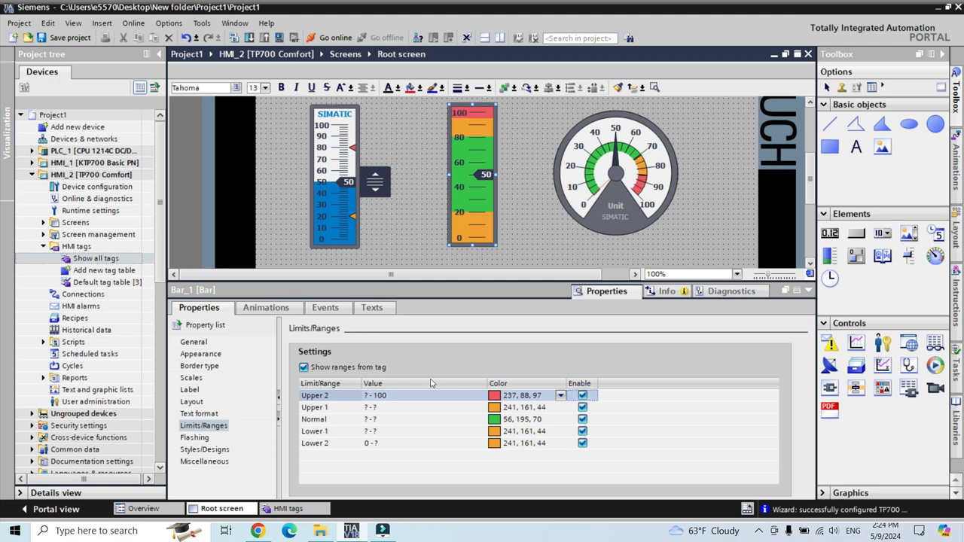
- Untick Bar_1's 'Show ranges from tag' so it returns to a plain blue fill
{"action": "left_click", "coordinate": [304, 367]}
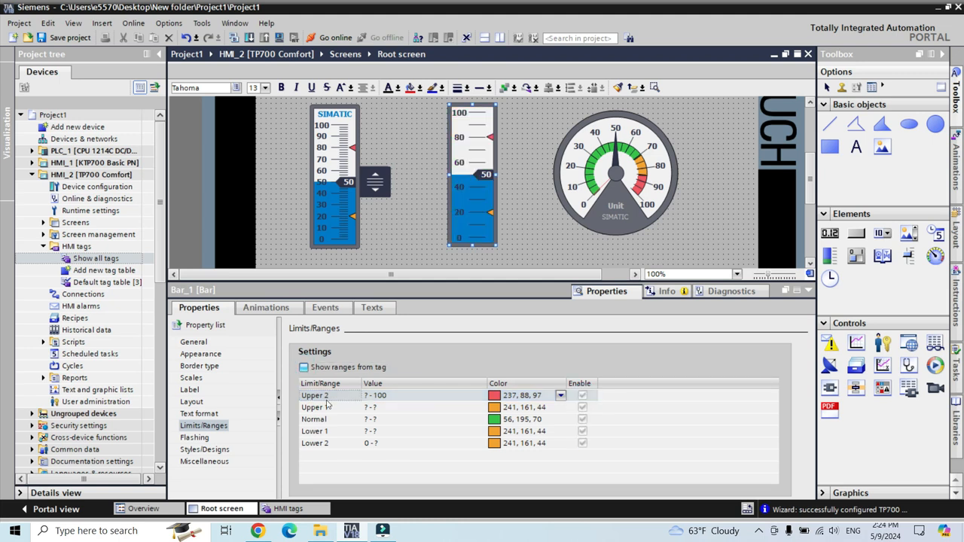
{"action": "left_click", "coordinate": [369, 443]}
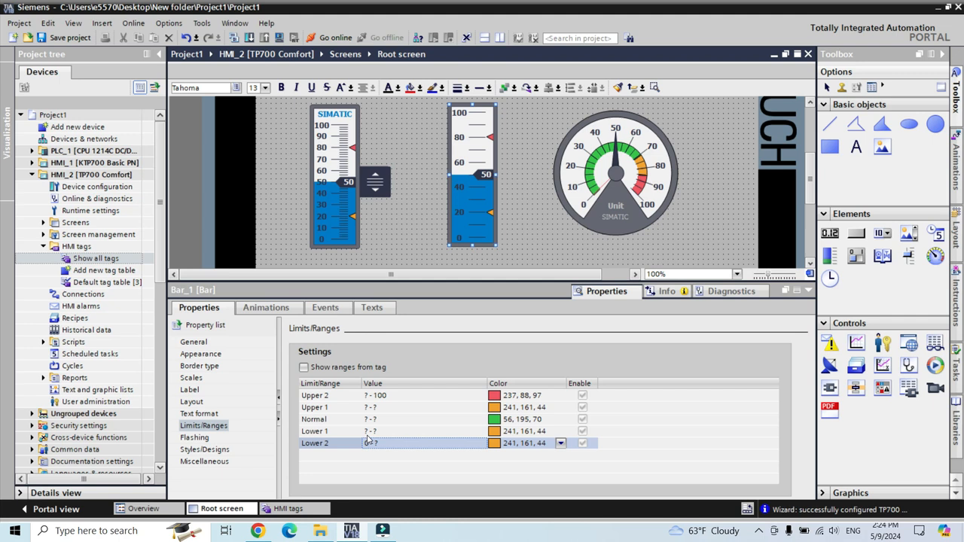
{"action": "left_click", "coordinate": [369, 407]}
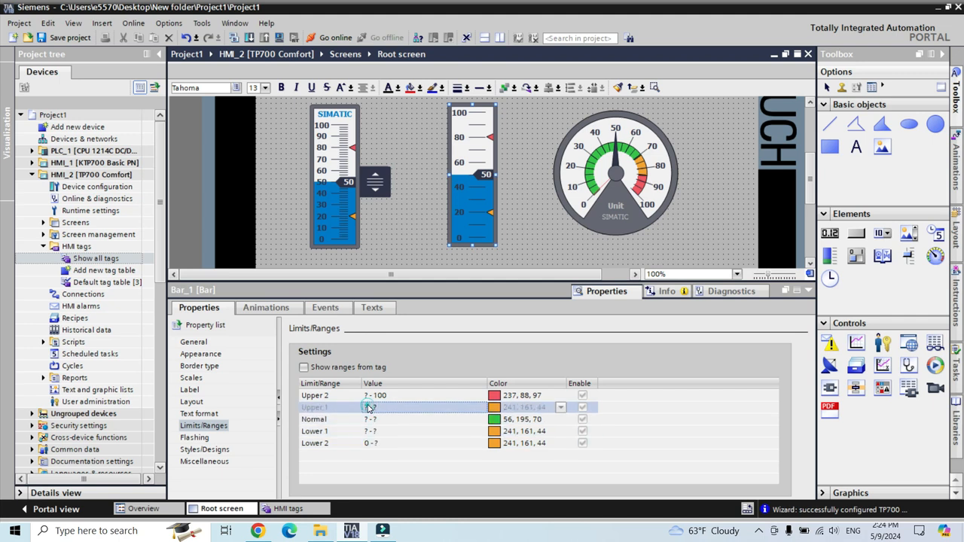
{"action": "left_click", "coordinate": [193, 341]}
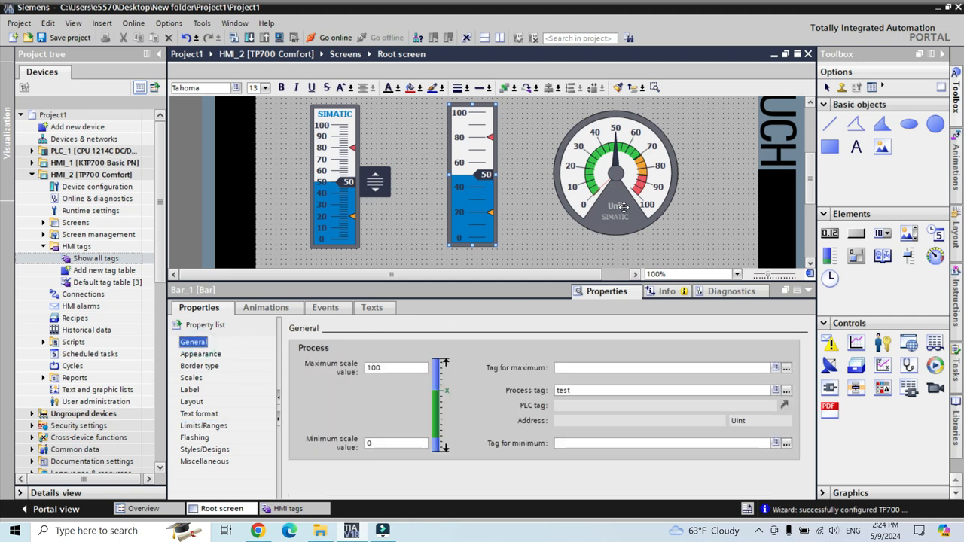
{"action": "left_click", "coordinate": [616, 173]}
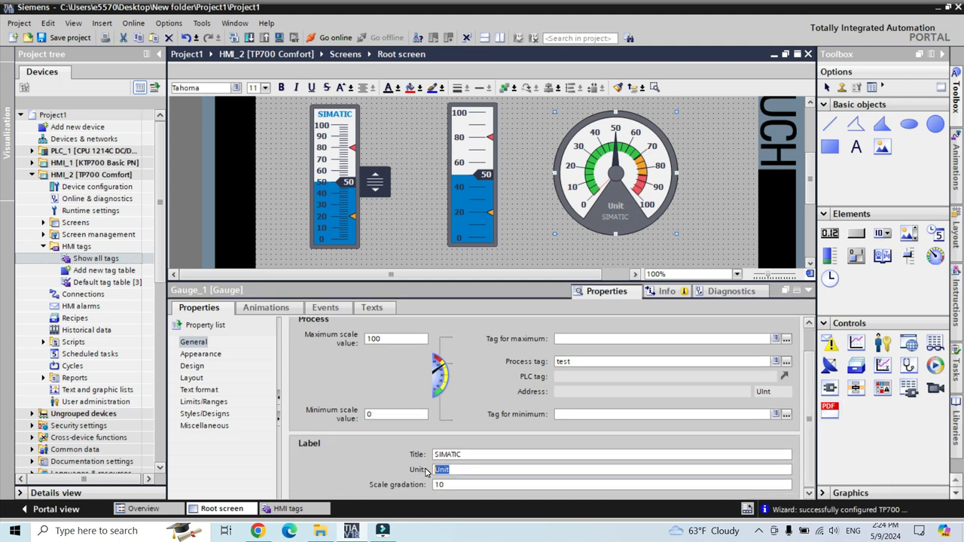
- Set Gauge_1's unit to RPM, replace title SIMATIC with motor, and use scale gradation 20
{"action": "type", "text": "R"}
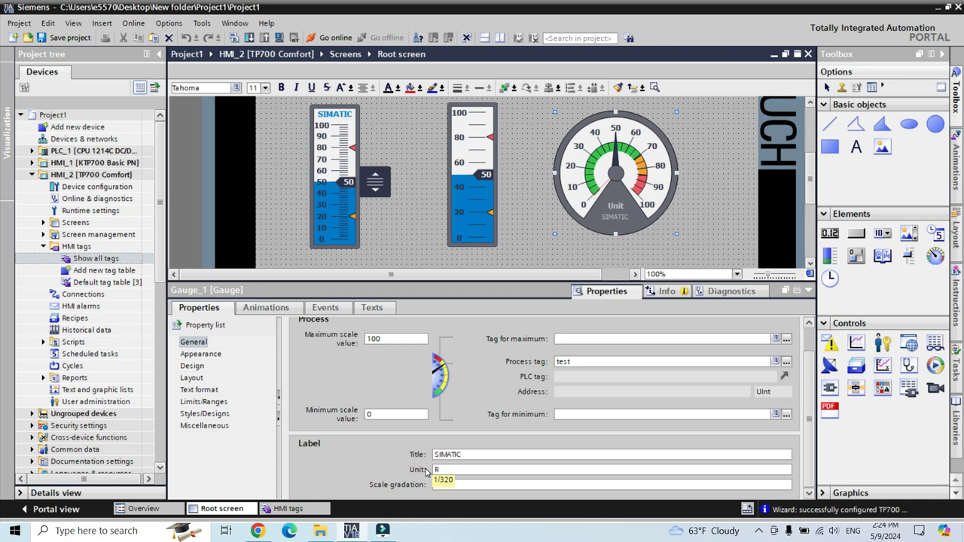
{"action": "type", "text": "PM"}
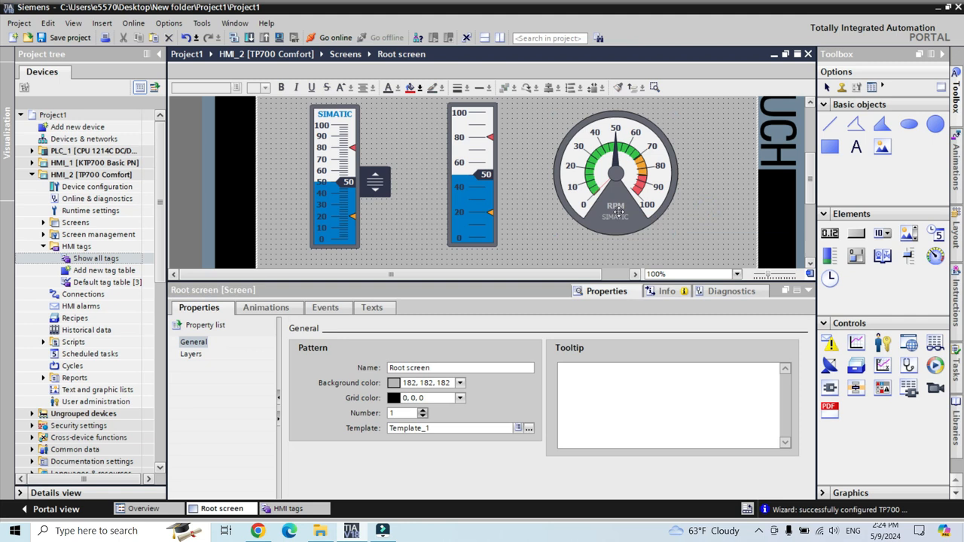
{"action": "left_click", "coordinate": [616, 173]}
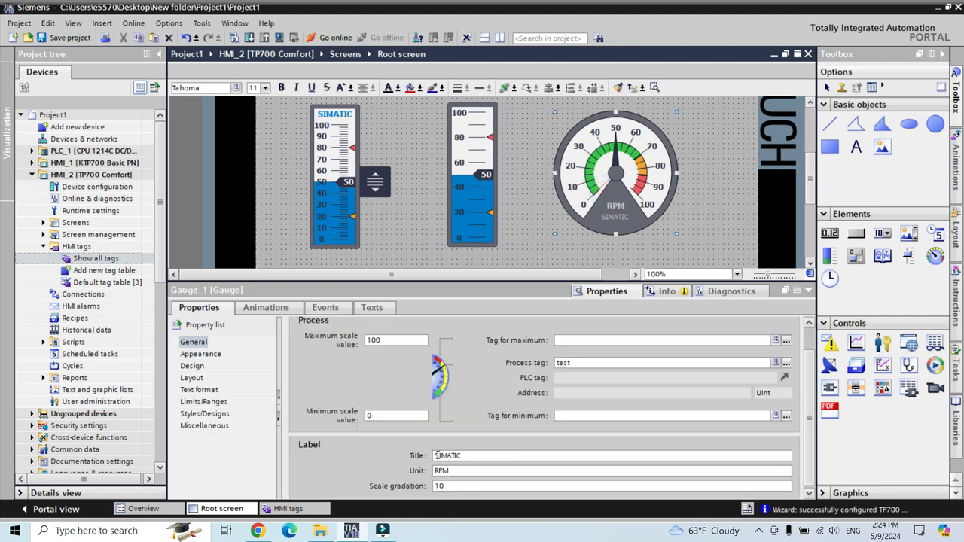
{"action": "triple_click", "coordinate": [447, 455]}
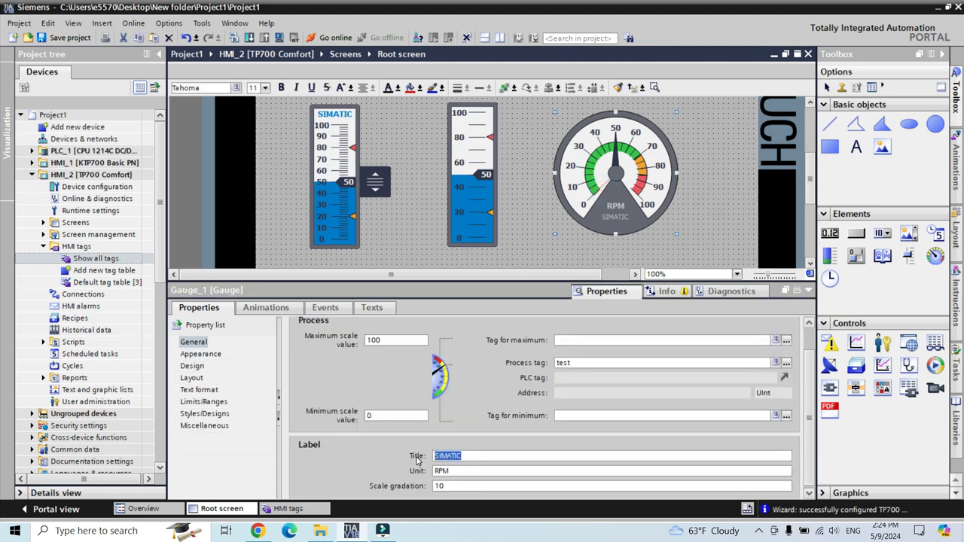
{"action": "type", "text": "motor"}
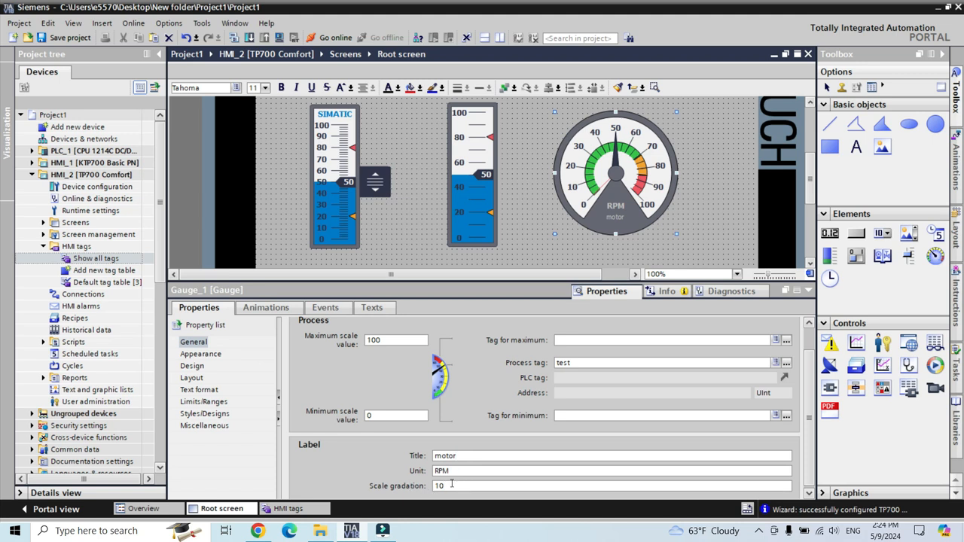
{"action": "type", "text": "20"}
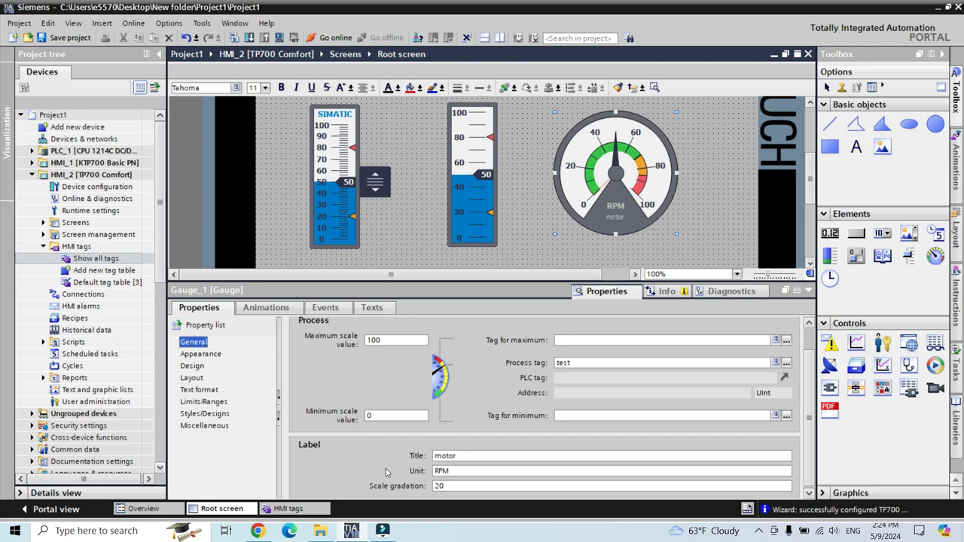
- Review the gauge's appearance, border, text format, layout and Styles/Designs properties
{"action": "left_click", "coordinate": [200, 354]}
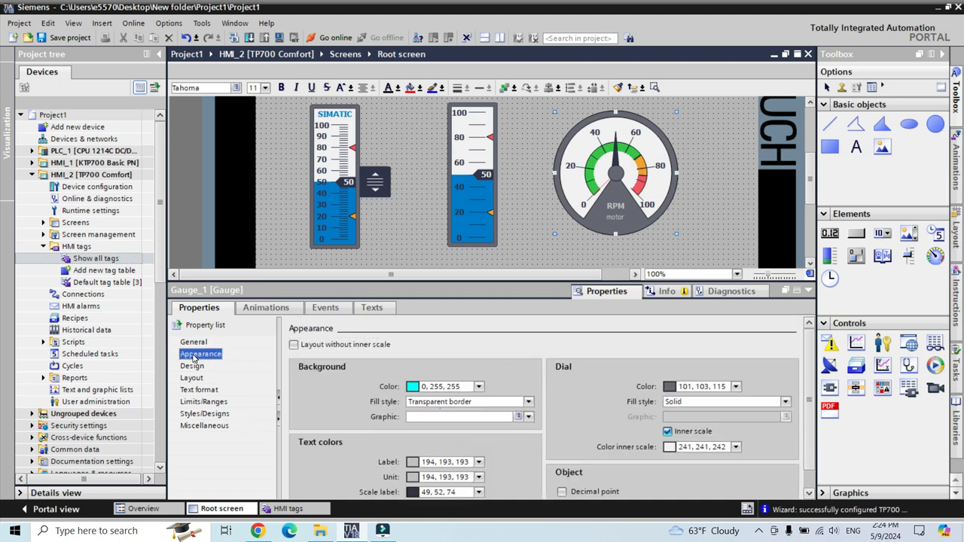
{"action": "left_click", "coordinate": [191, 366]}
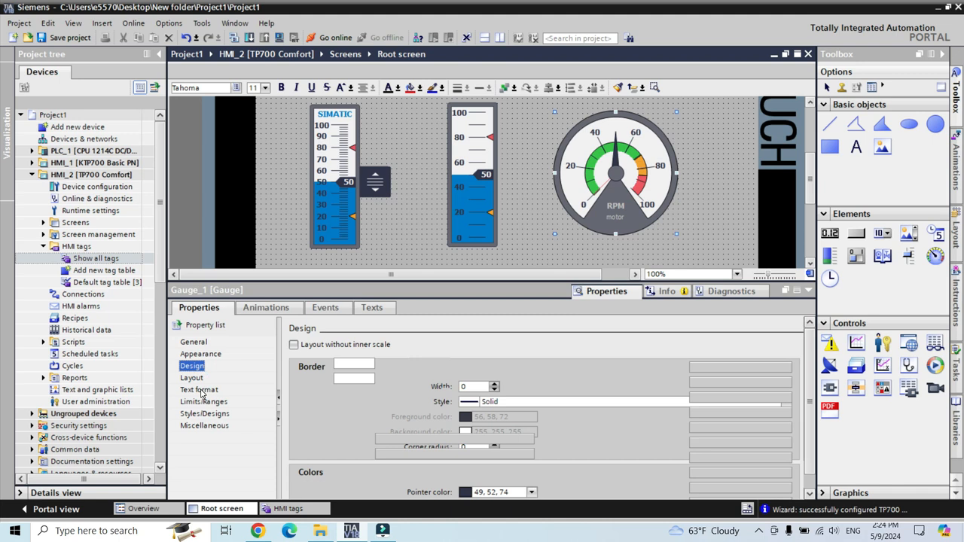
{"action": "left_click", "coordinate": [198, 389]}
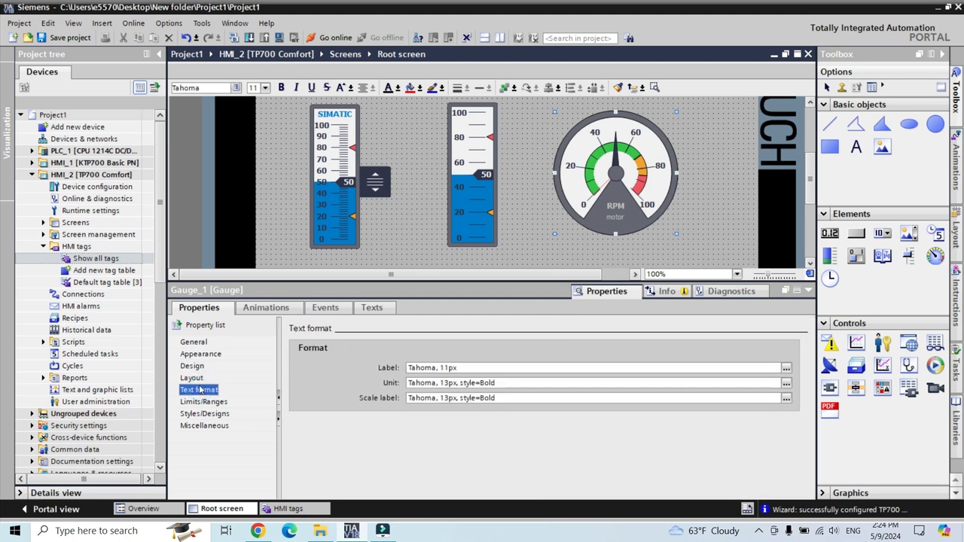
{"action": "left_click", "coordinate": [191, 377]}
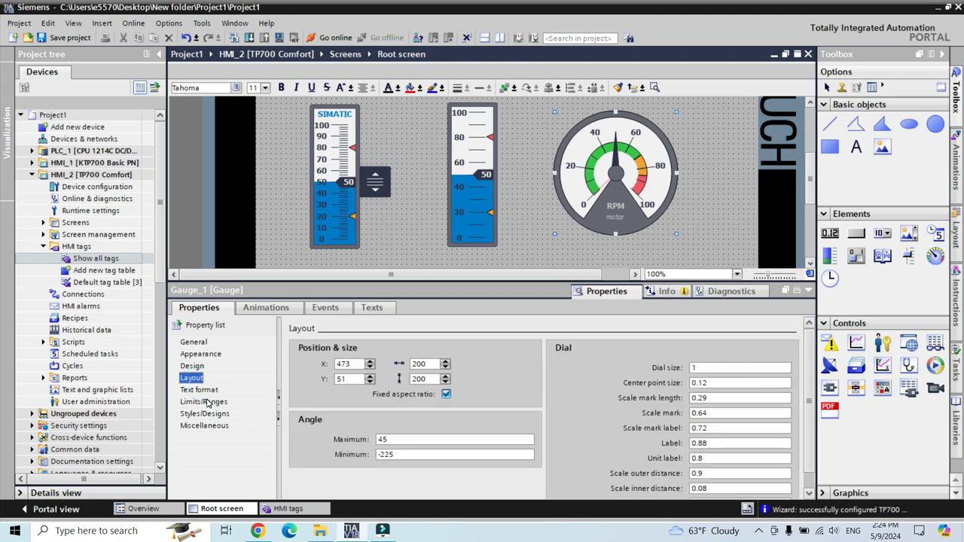
{"action": "left_click", "coordinate": [205, 414]}
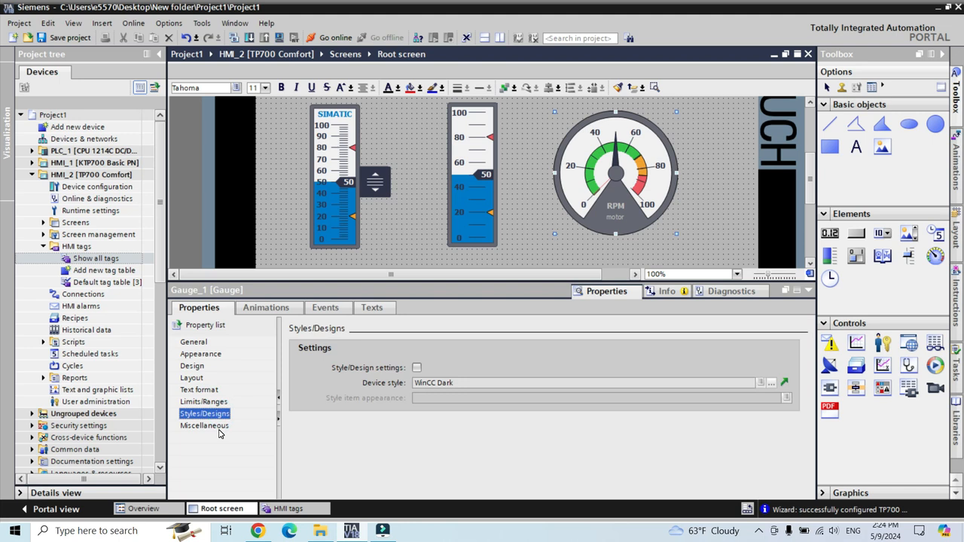
{"action": "left_click", "coordinate": [194, 341]}
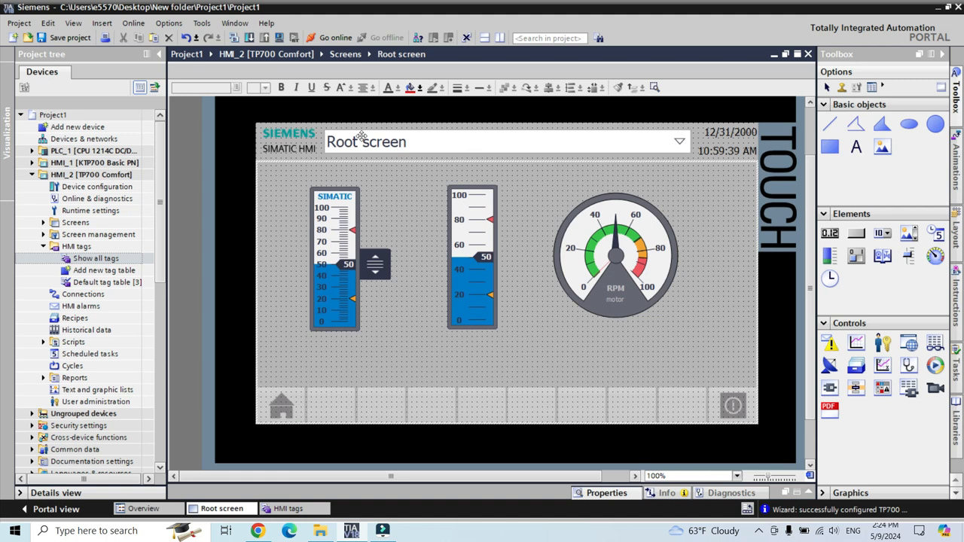
- Turn off the gauge's Style/Design settings and show its design properties
{"action": "left_click", "coordinate": [315, 38]}
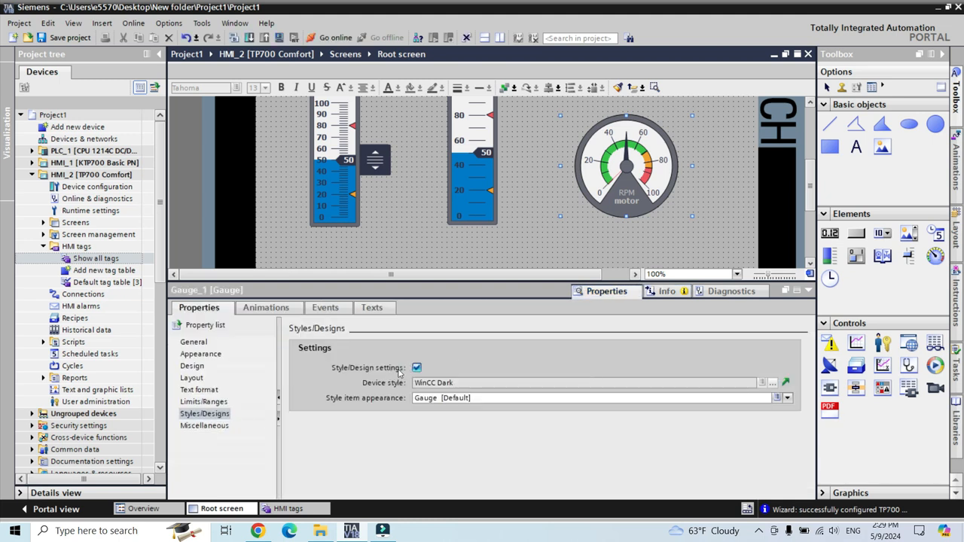
{"action": "left_click", "coordinate": [417, 367]}
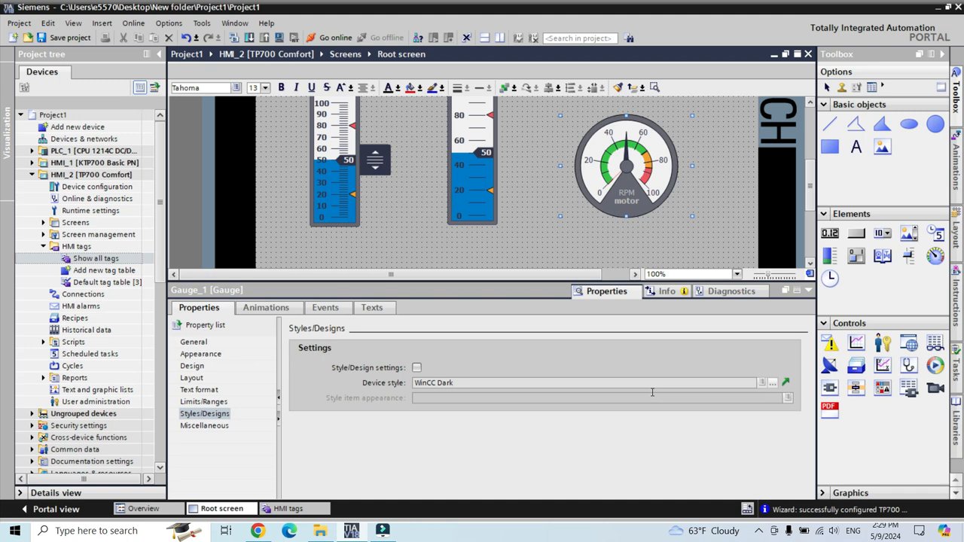
{"action": "left_click", "coordinate": [191, 366]}
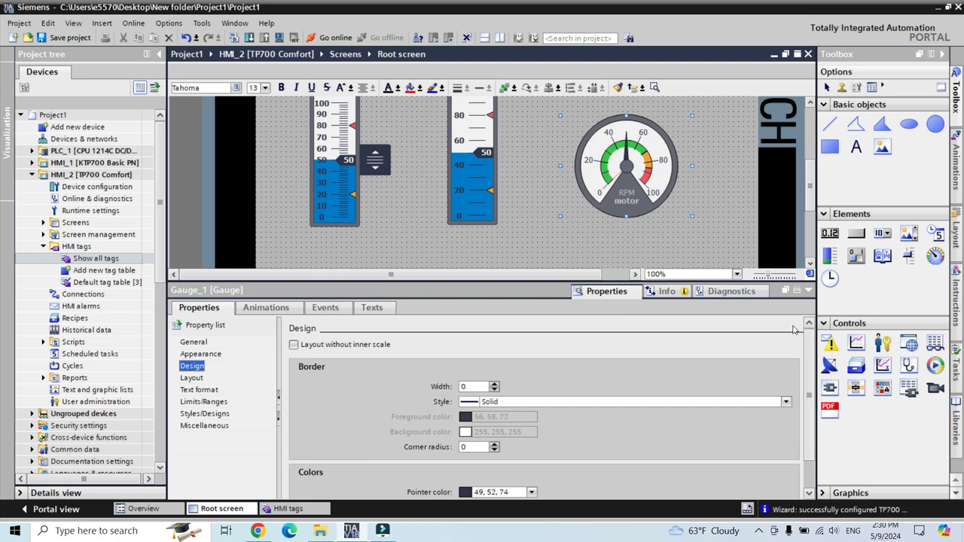
- Run the root screen in WinCC Runtime Advanced simulation, then close the runtime
{"action": "left_click", "coordinate": [294, 345]}
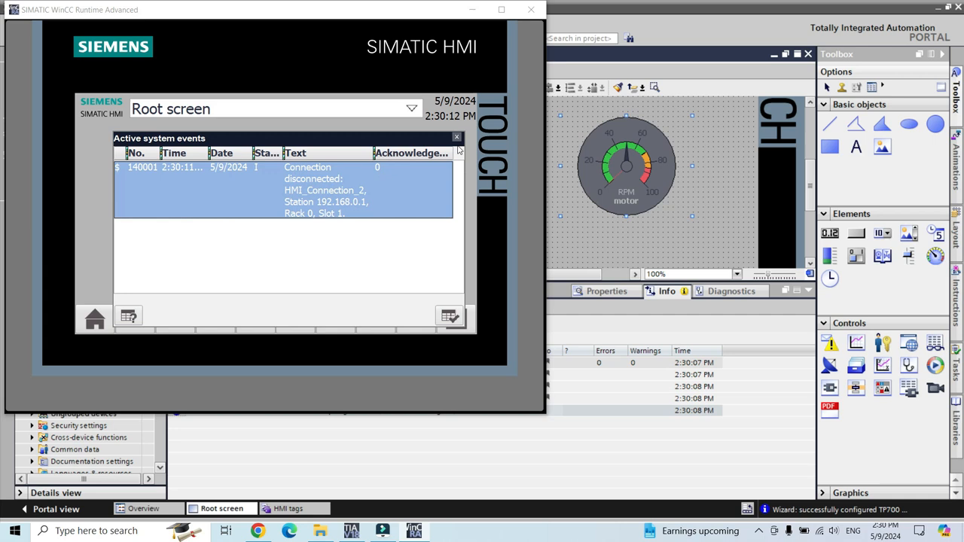
{"action": "left_click", "coordinate": [457, 137]}
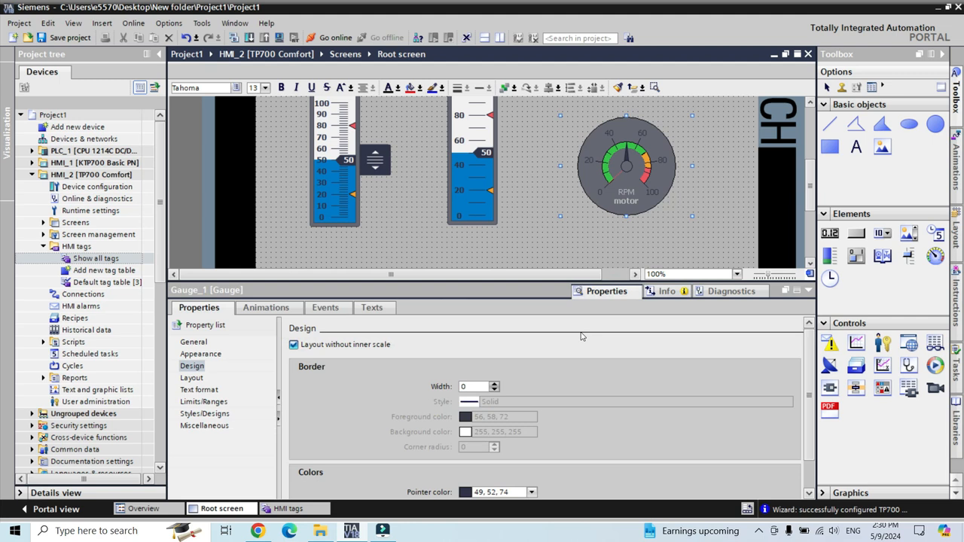
- Set the gauge center point color to 204,255,204 and scale marks to 0,255,0
{"action": "scroll", "scroll_direction": "down", "scroll_amount": 3}
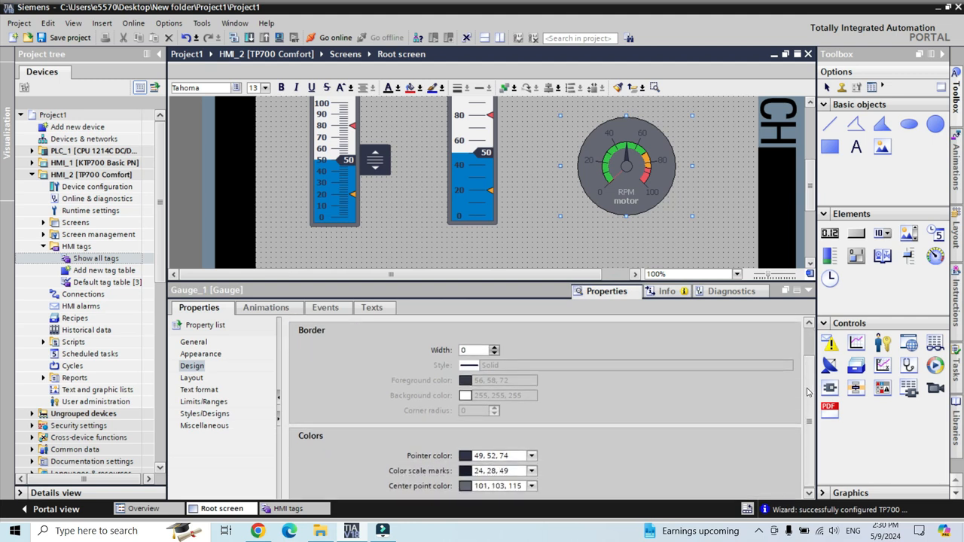
{"action": "mouse_move", "coordinate": [437, 450]}
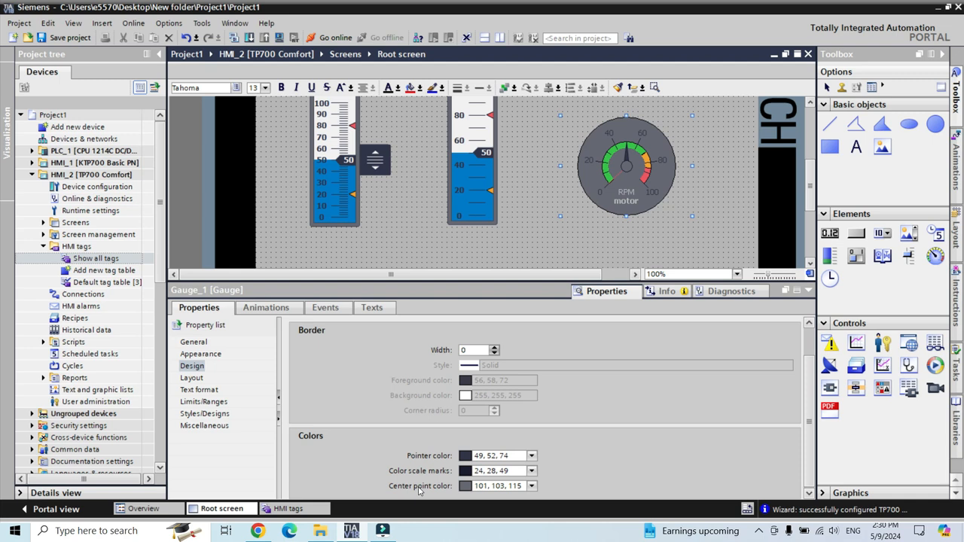
{"action": "left_click", "coordinate": [532, 485]}
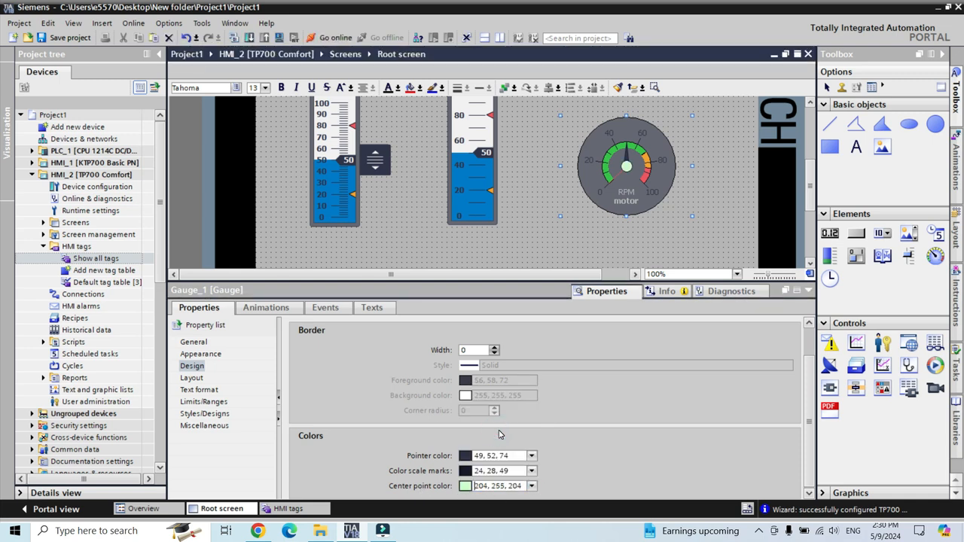
{"action": "left_click", "coordinate": [531, 471]}
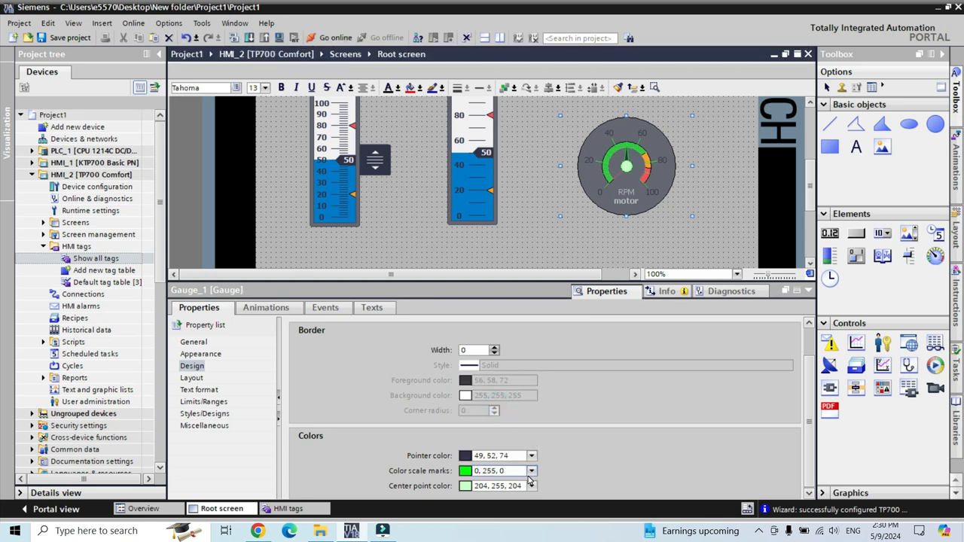
{"action": "left_click", "coordinate": [531, 471]}
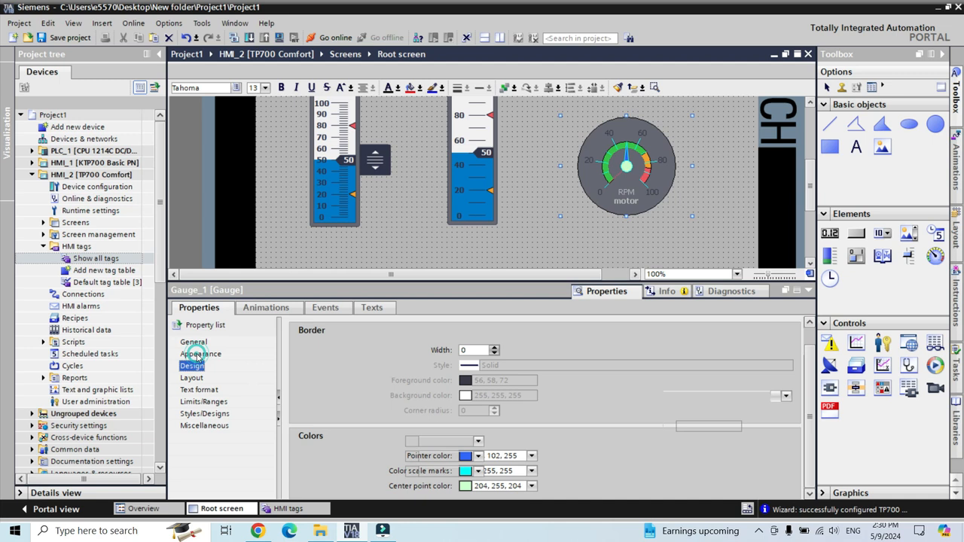
- Give the gauge a light-green 204,255,204 background with a transparent border
{"action": "left_click", "coordinate": [201, 354]}
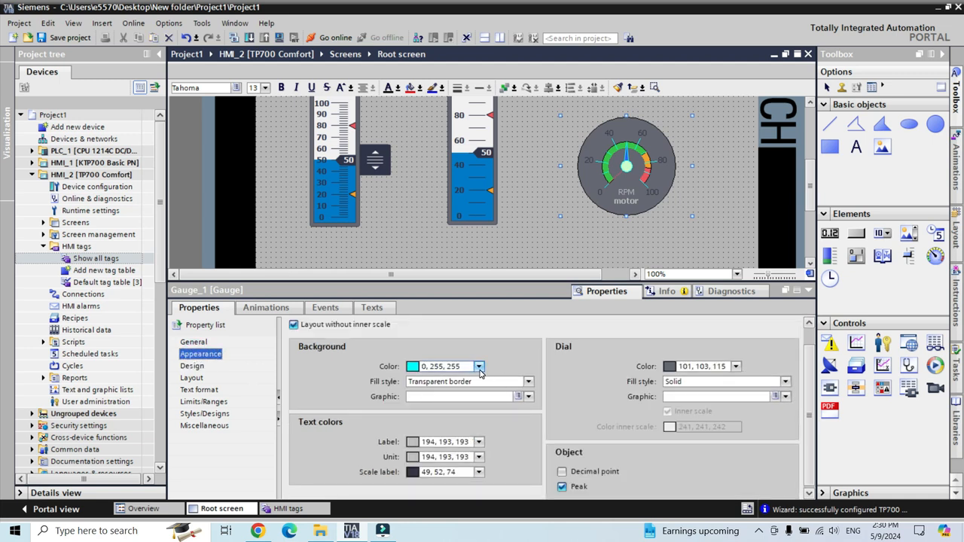
{"action": "left_click", "coordinate": [479, 366]}
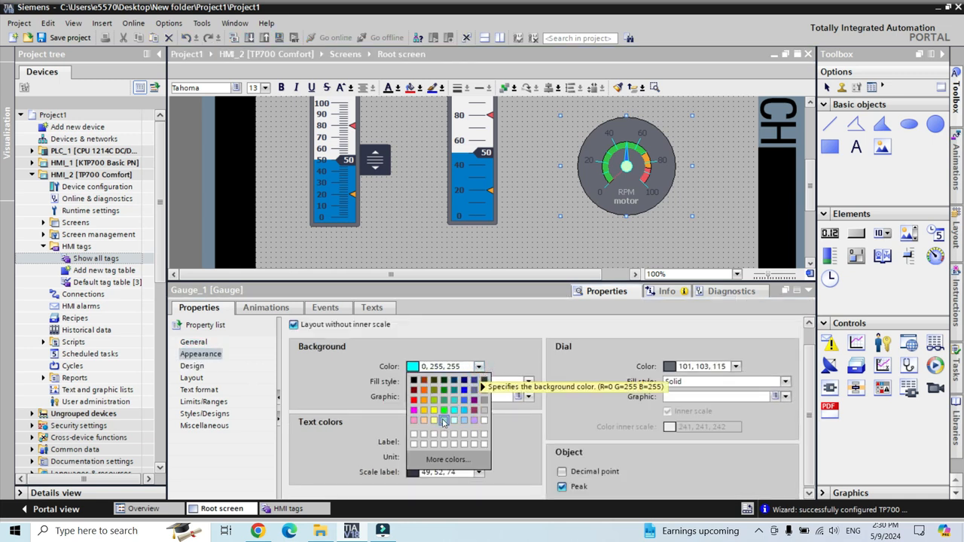
{"action": "left_click", "coordinate": [443, 420]}
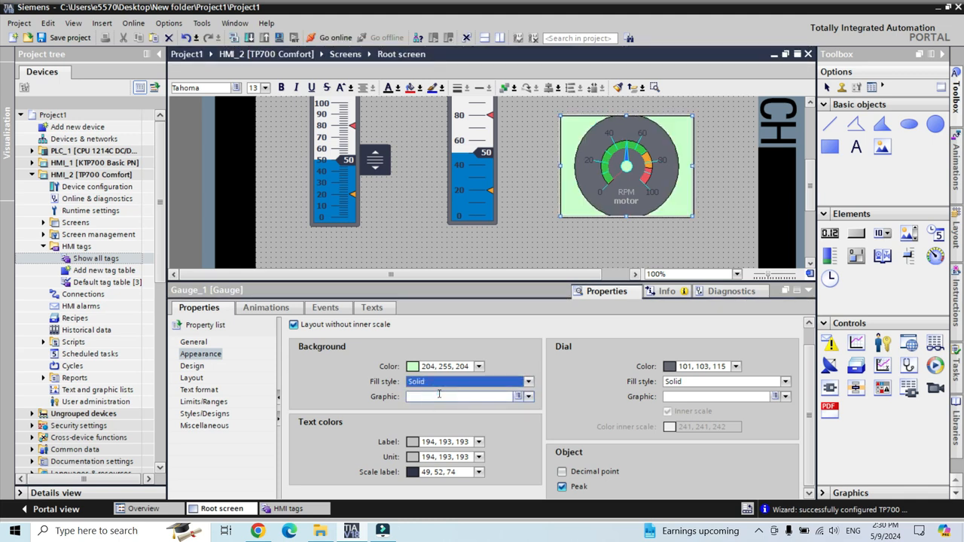
{"action": "left_click", "coordinate": [528, 381]}
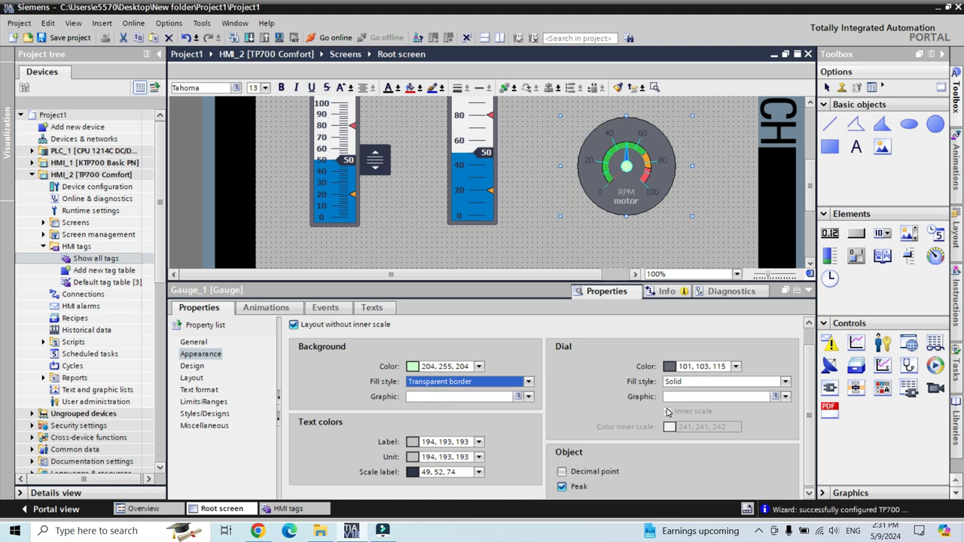
- Set the dial fill style to Solid with dial color 204,255,204
{"action": "left_click", "coordinate": [784, 381]}
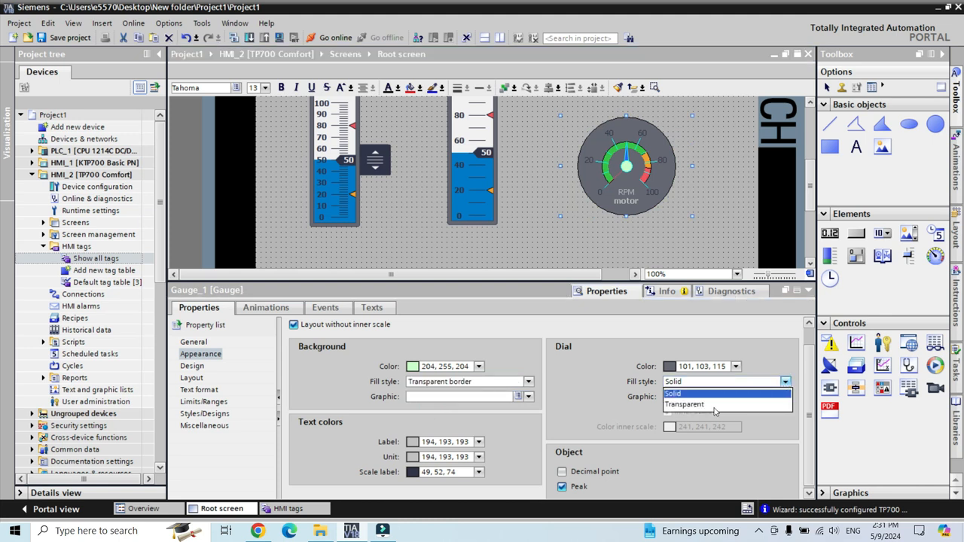
{"action": "left_click", "coordinate": [684, 404]}
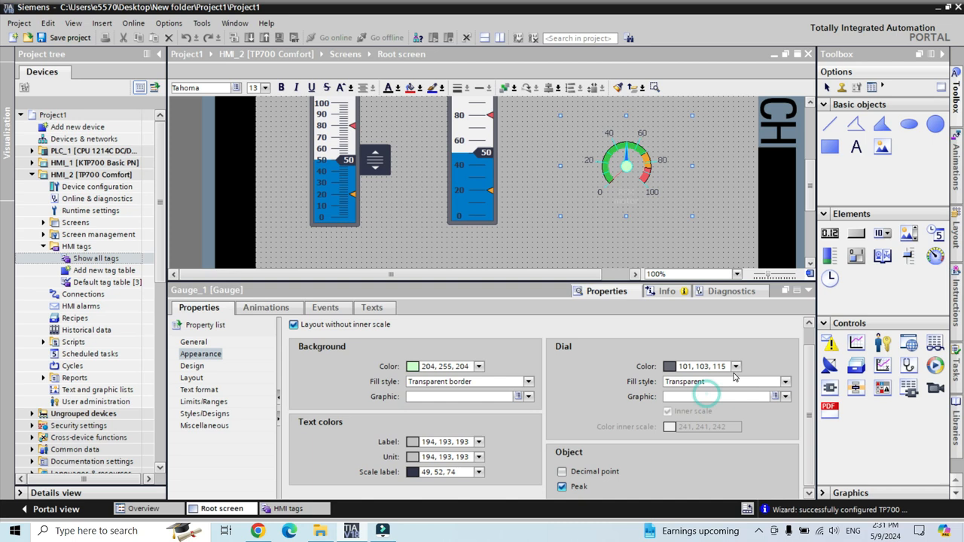
{"action": "left_click", "coordinate": [734, 366]}
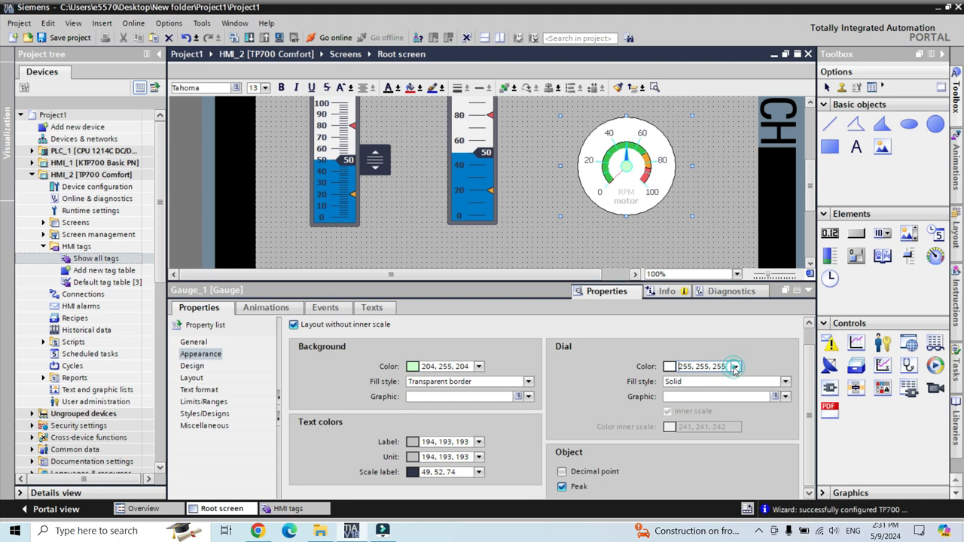
{"action": "left_click", "coordinate": [734, 366]}
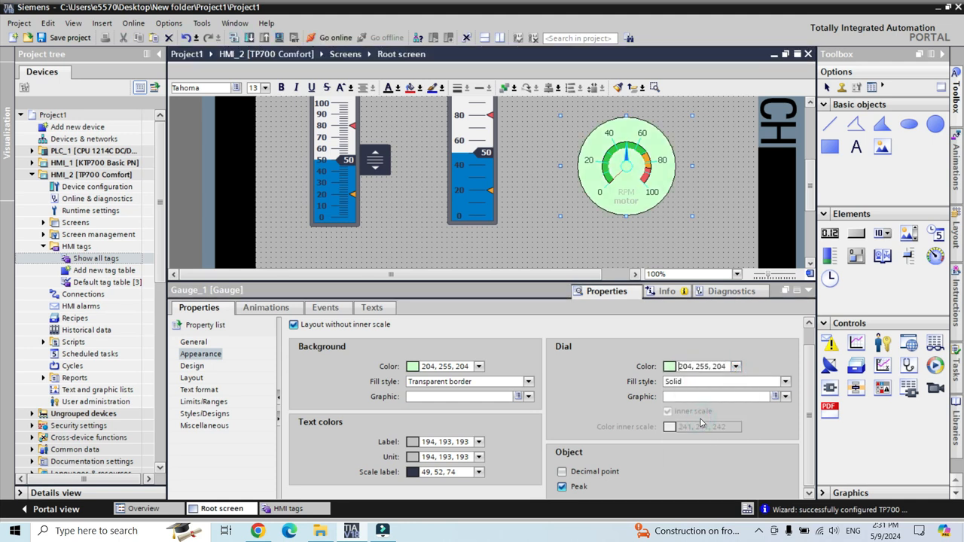
{"action": "mouse_move", "coordinate": [568, 429]}
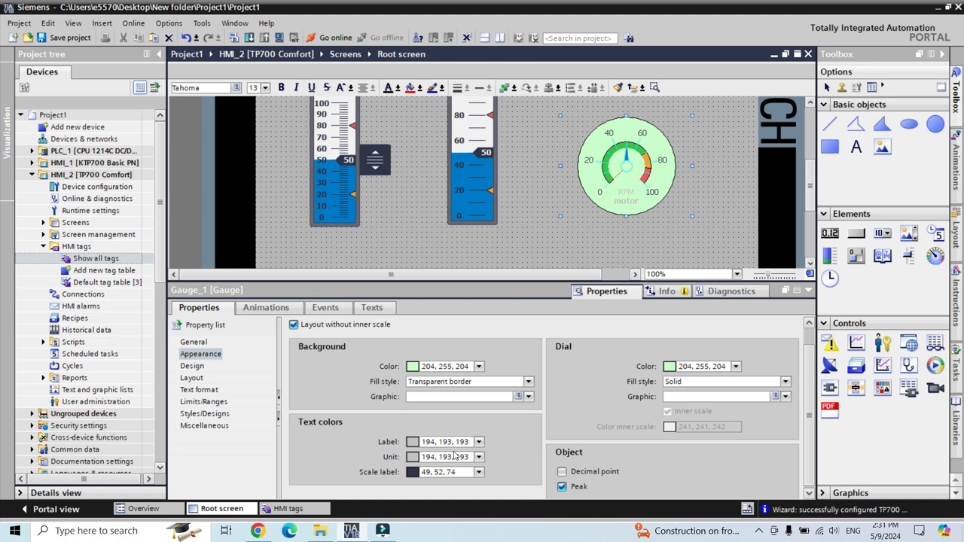
{"action": "left_click", "coordinate": [479, 441]}
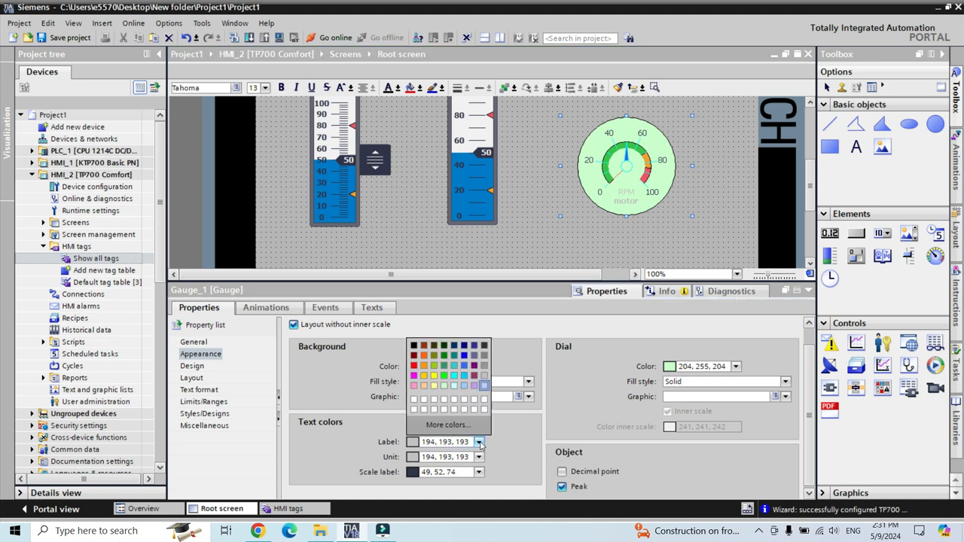